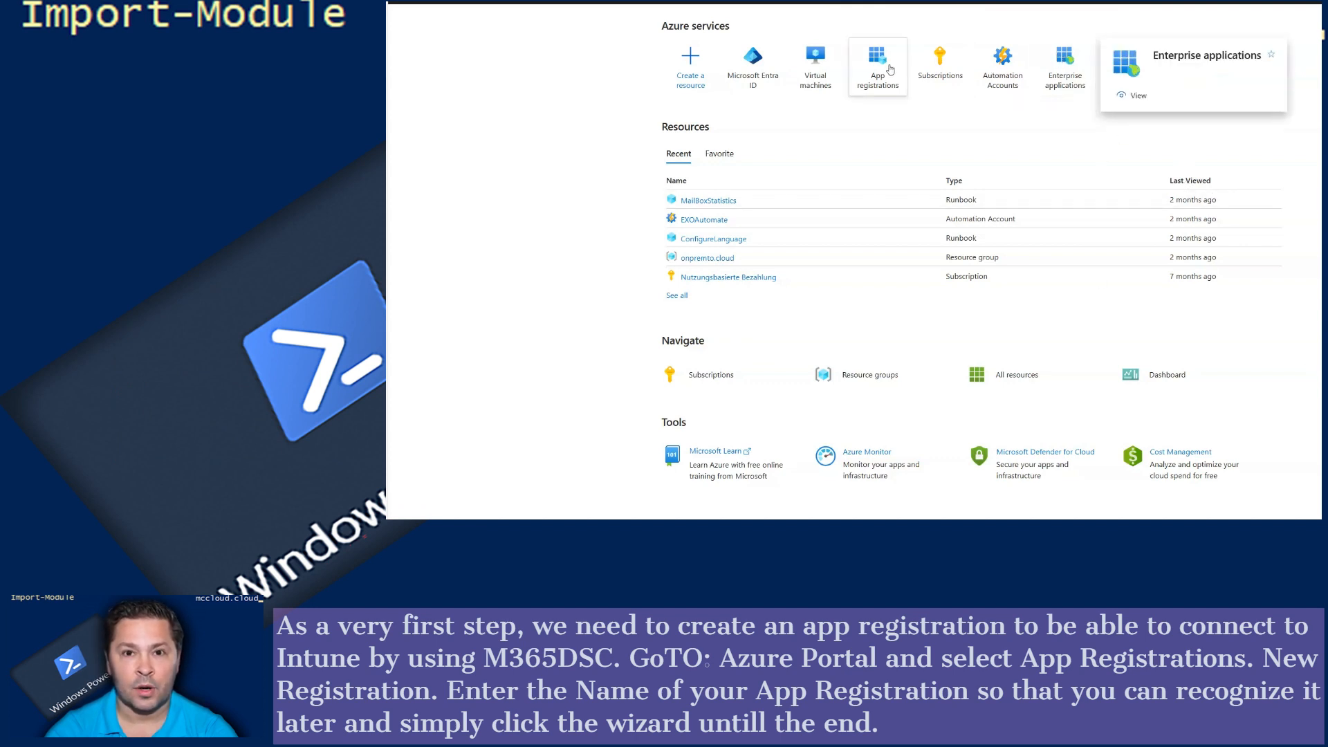
# Register a new application named 'Intune-Export' from All applications in App registrations.
pyautogui.click(877, 66)
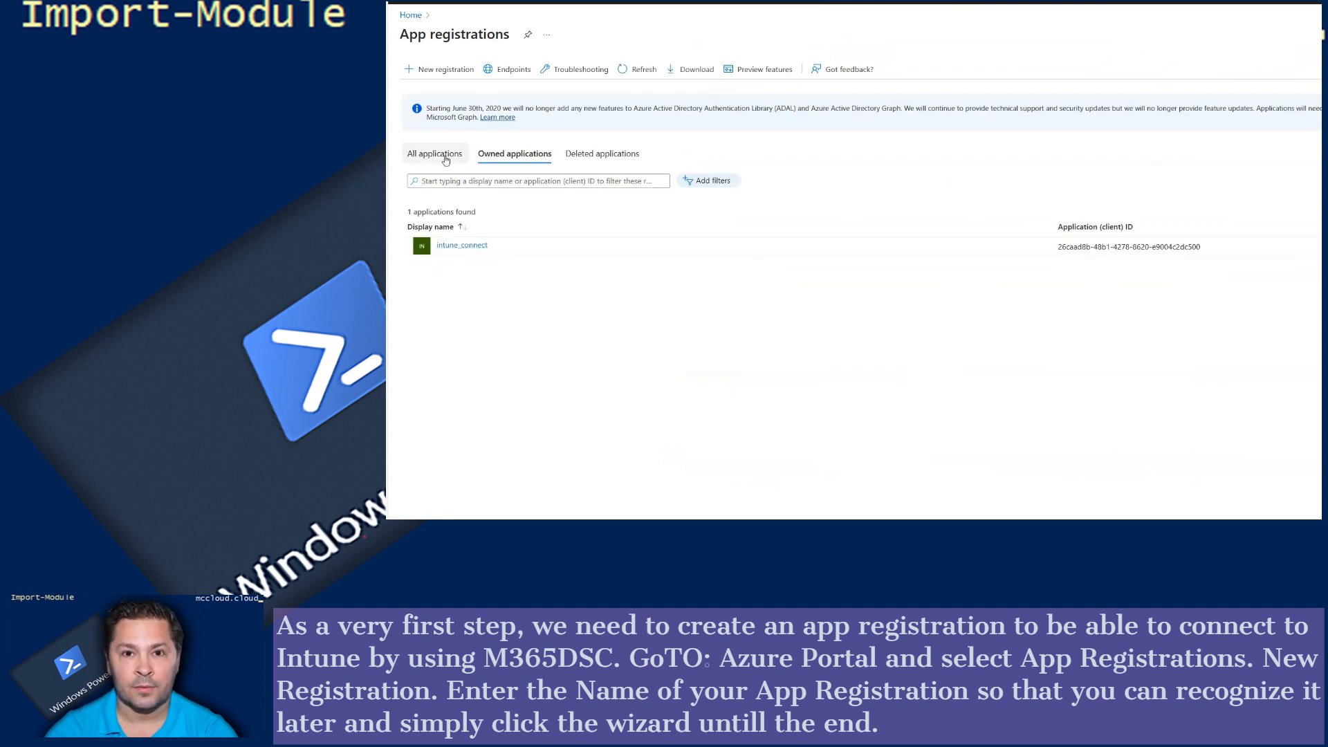
pyautogui.click(435, 154)
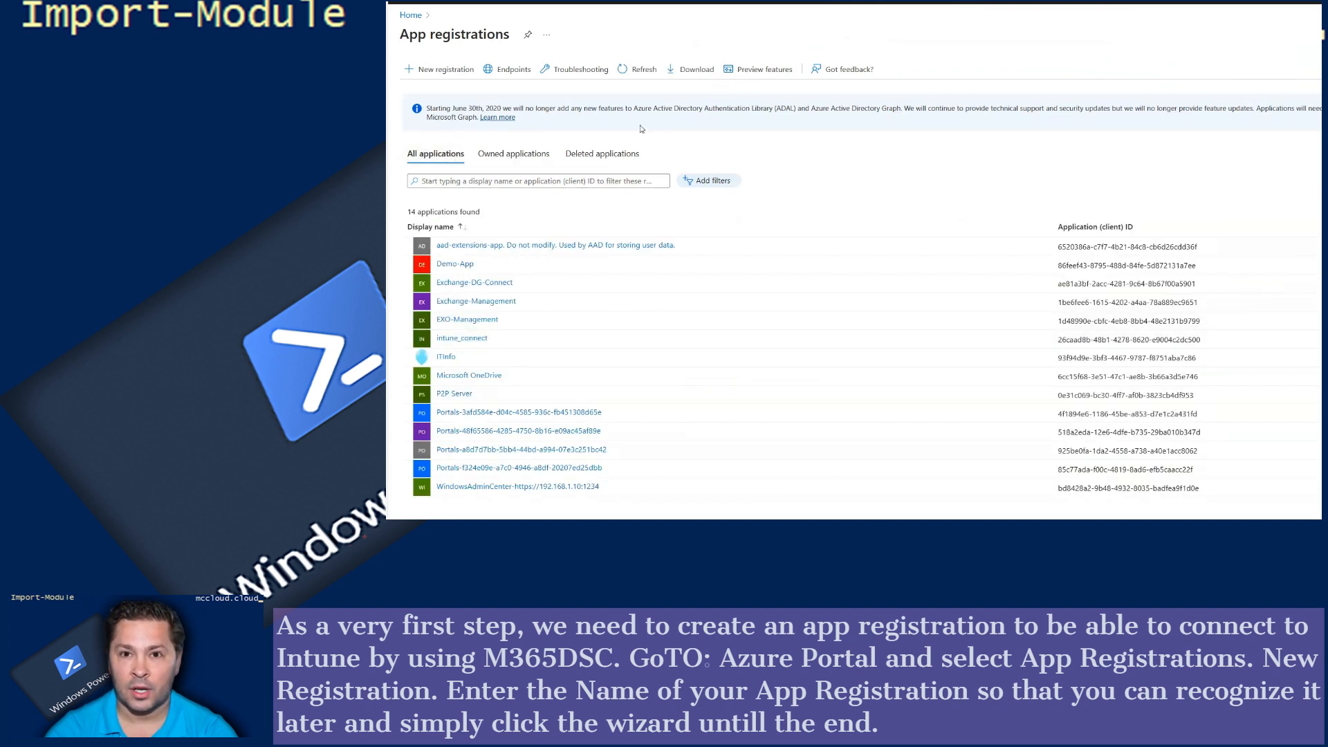
pyautogui.click(441, 70)
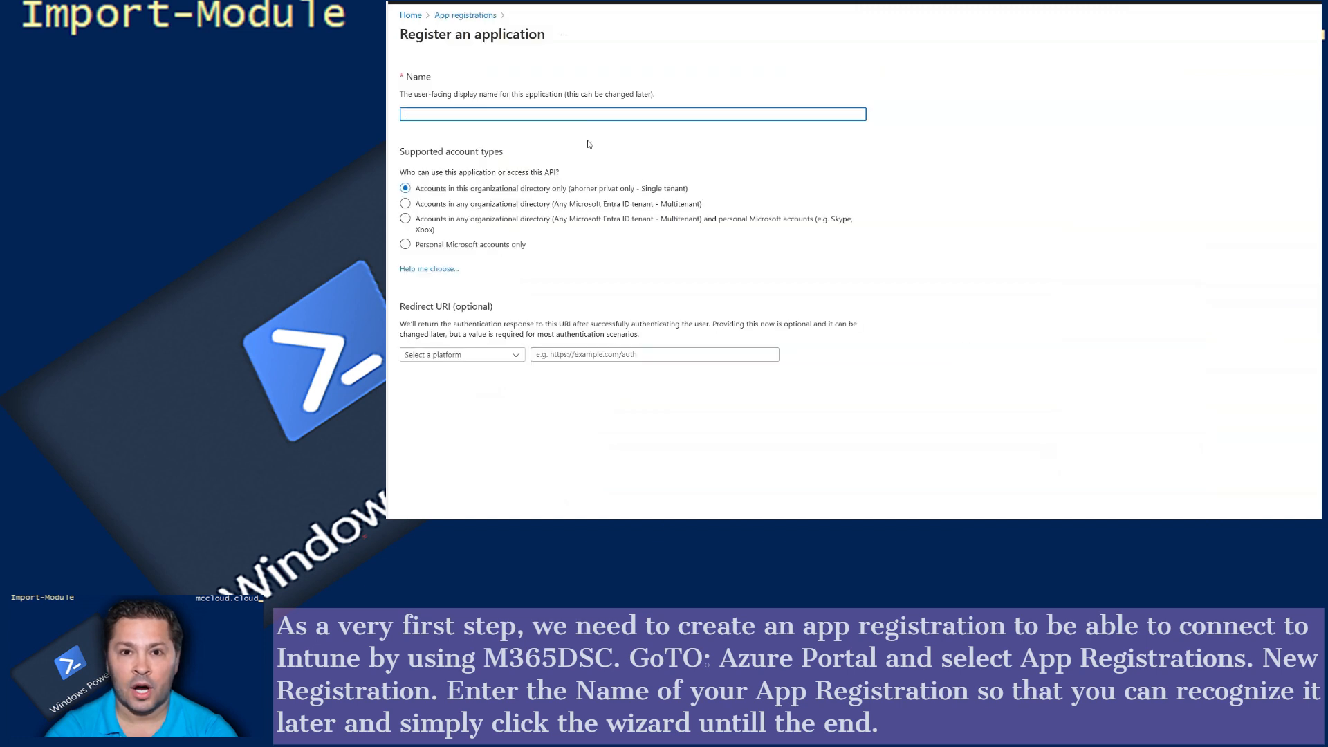
pyautogui.click(633, 114)
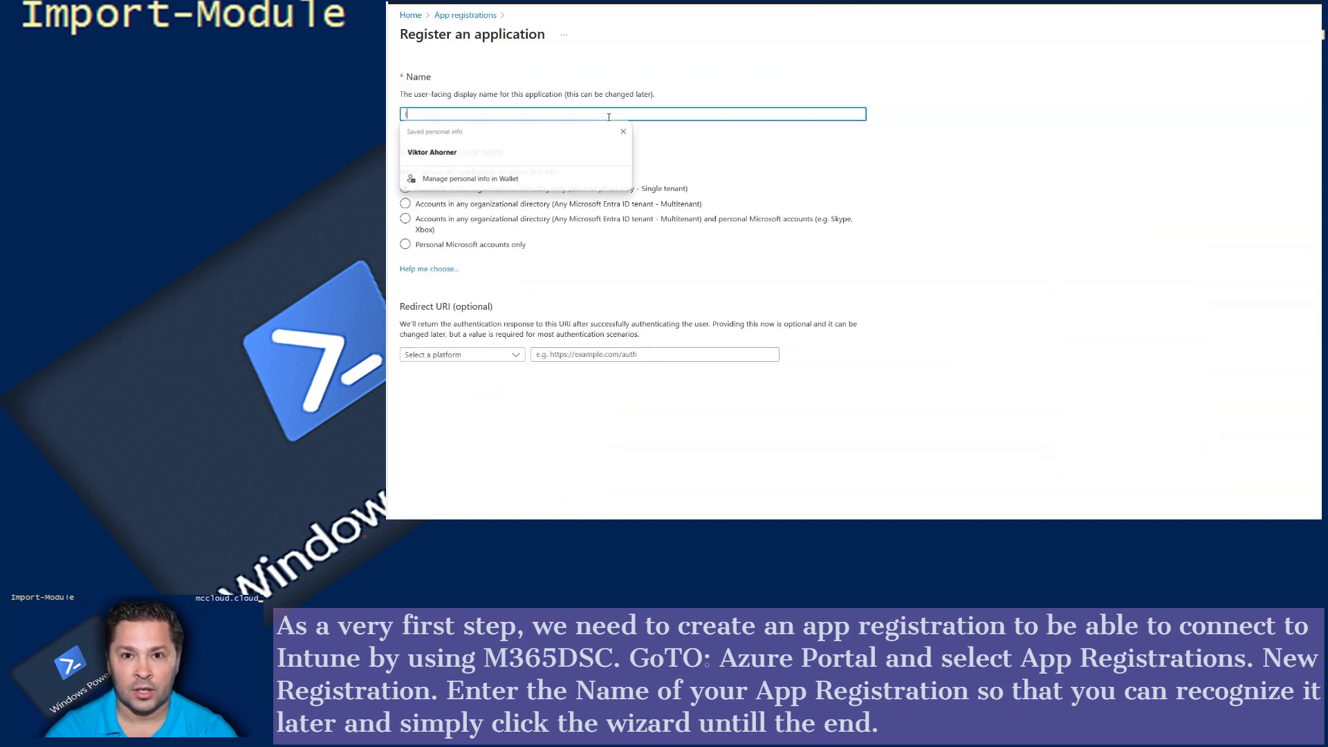
pyautogui.write('Intune-')
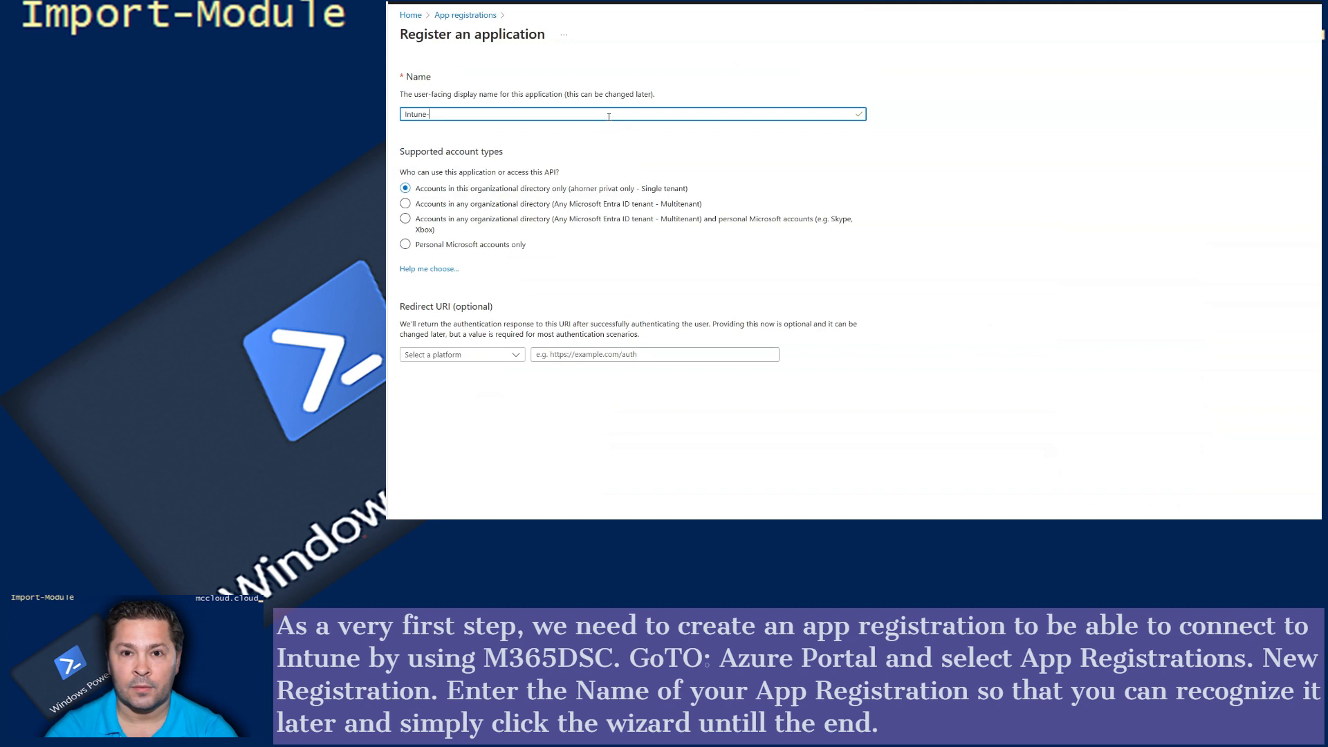
pyautogui.write('Export')
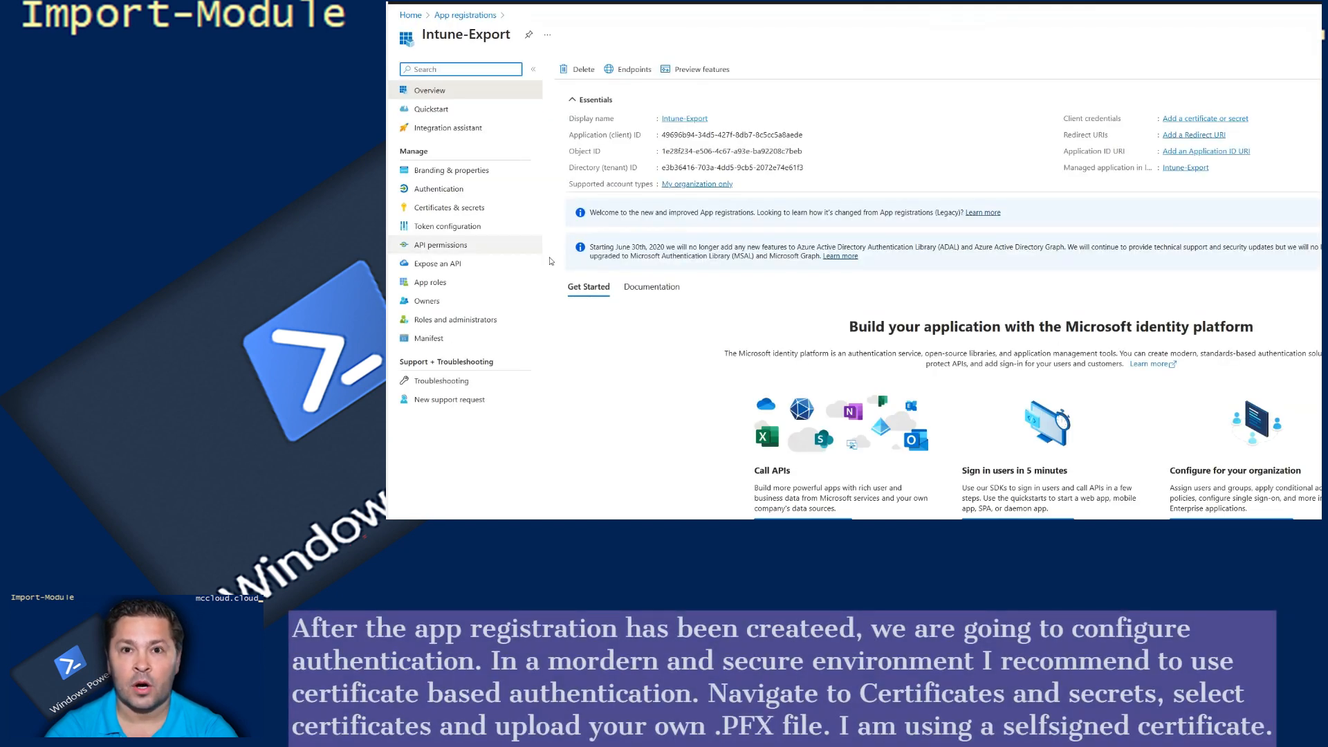
pyautogui.moveTo(437, 207)
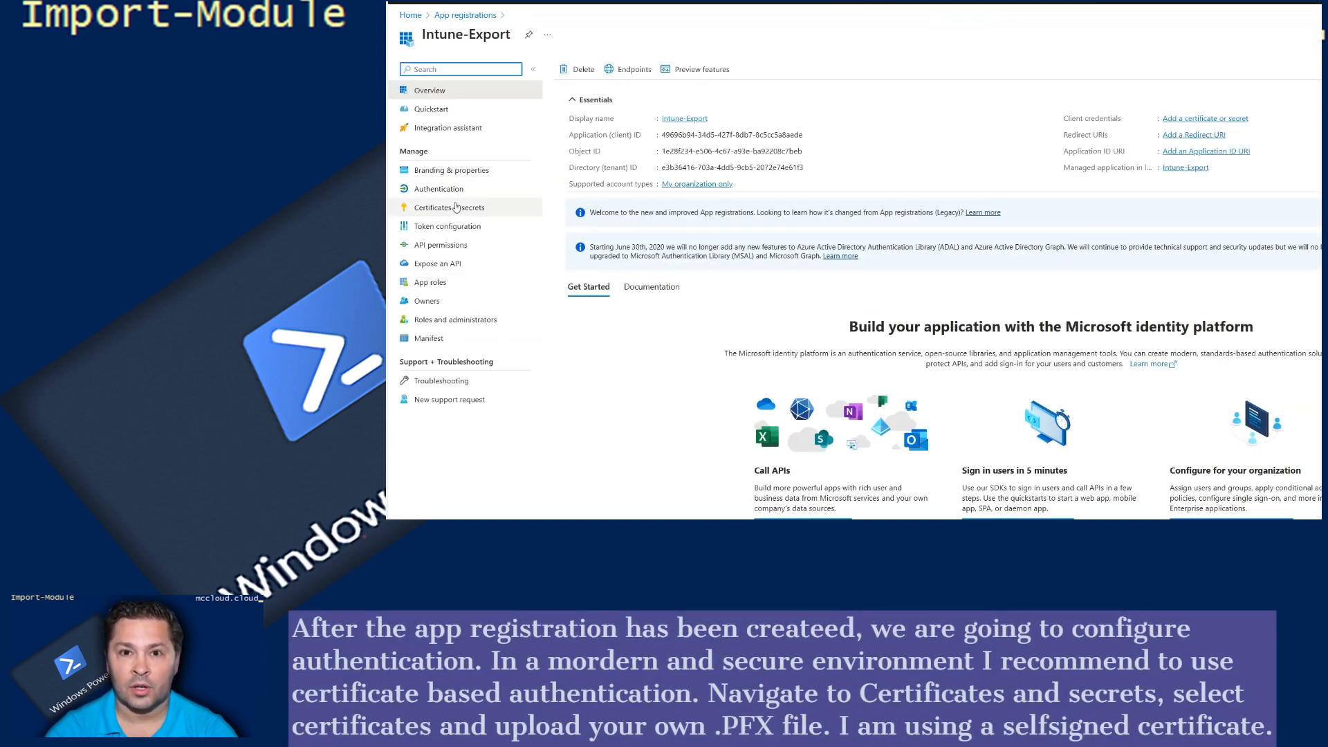
# Start a certificate upload from the Certificates tab of Certificates & secrets.
pyautogui.click(449, 208)
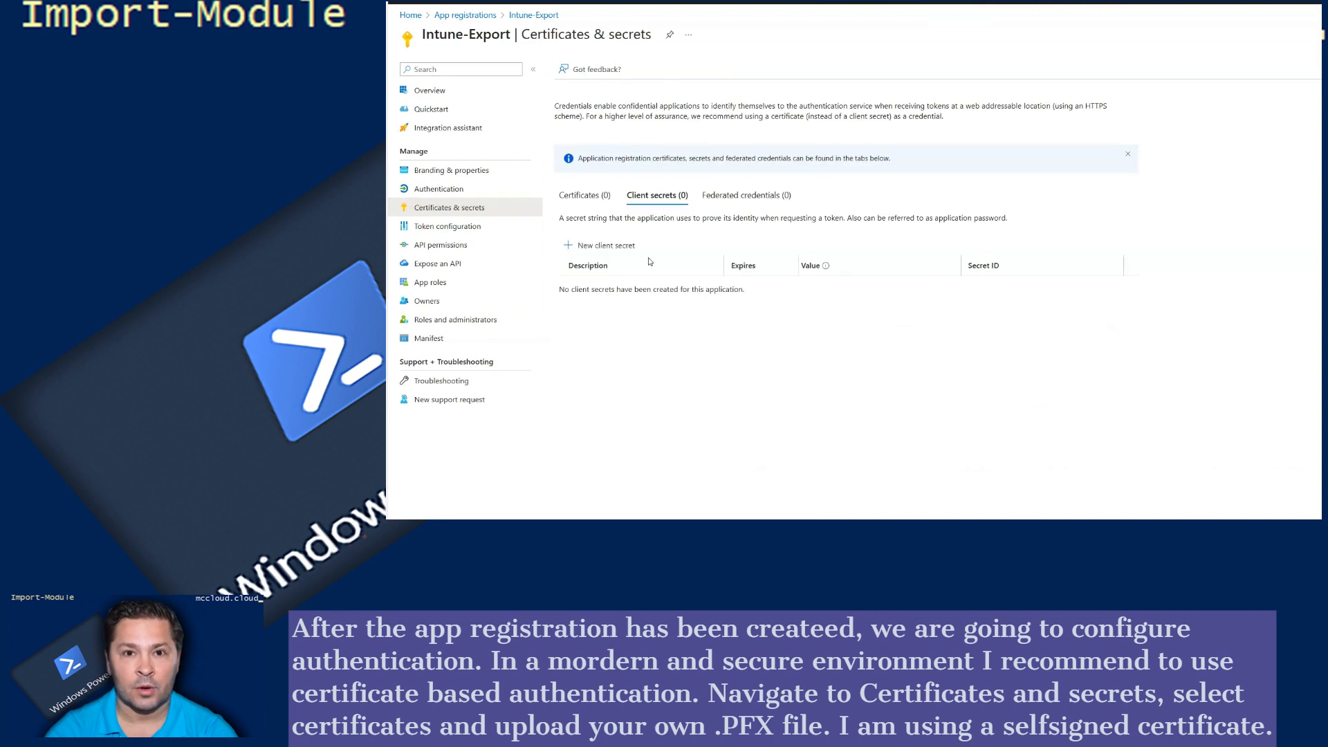
pyautogui.click(584, 195)
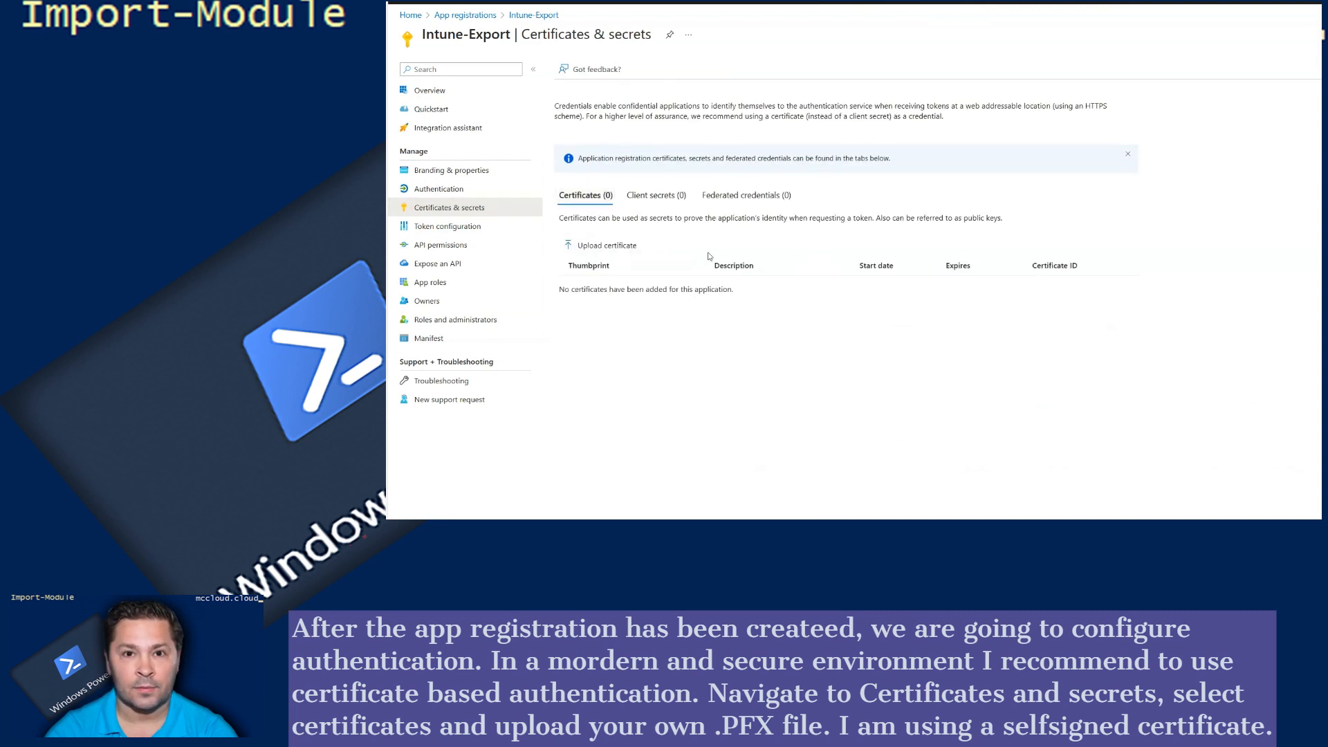
pyautogui.click(605, 245)
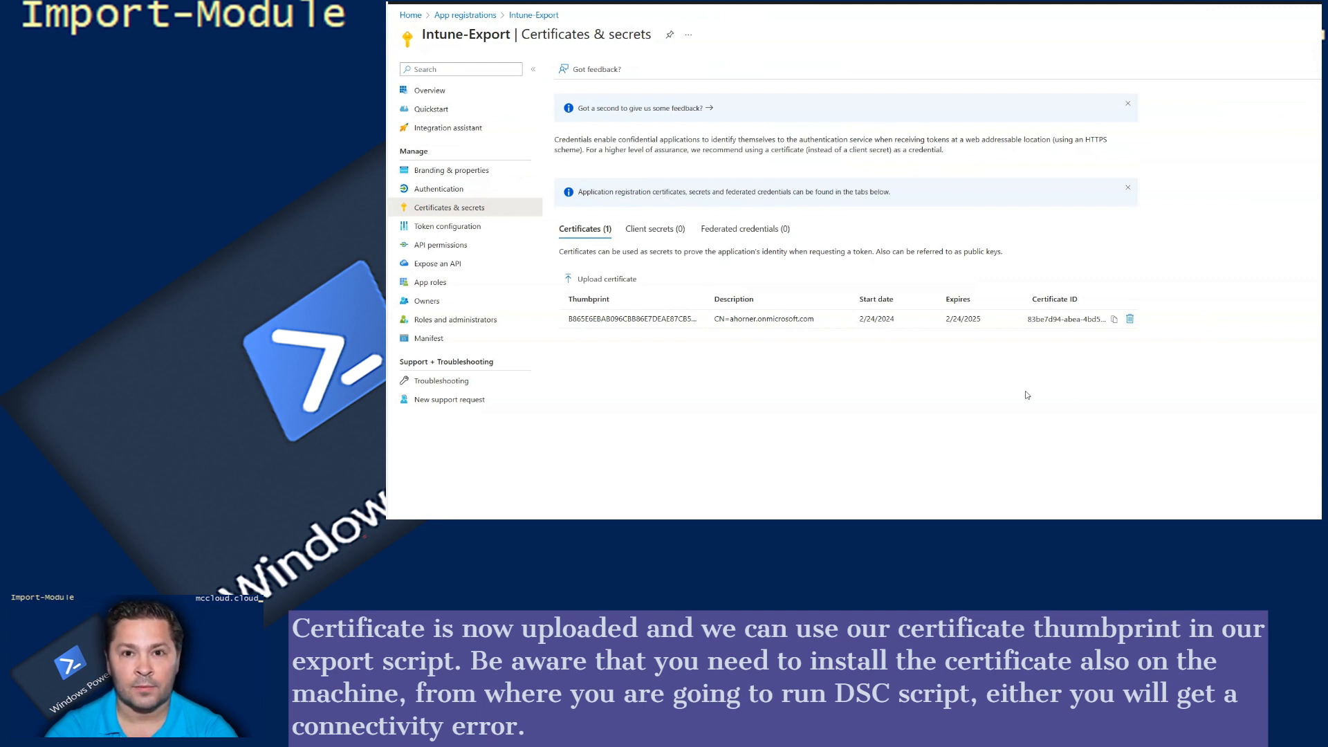
pyautogui.moveTo(769, 229)
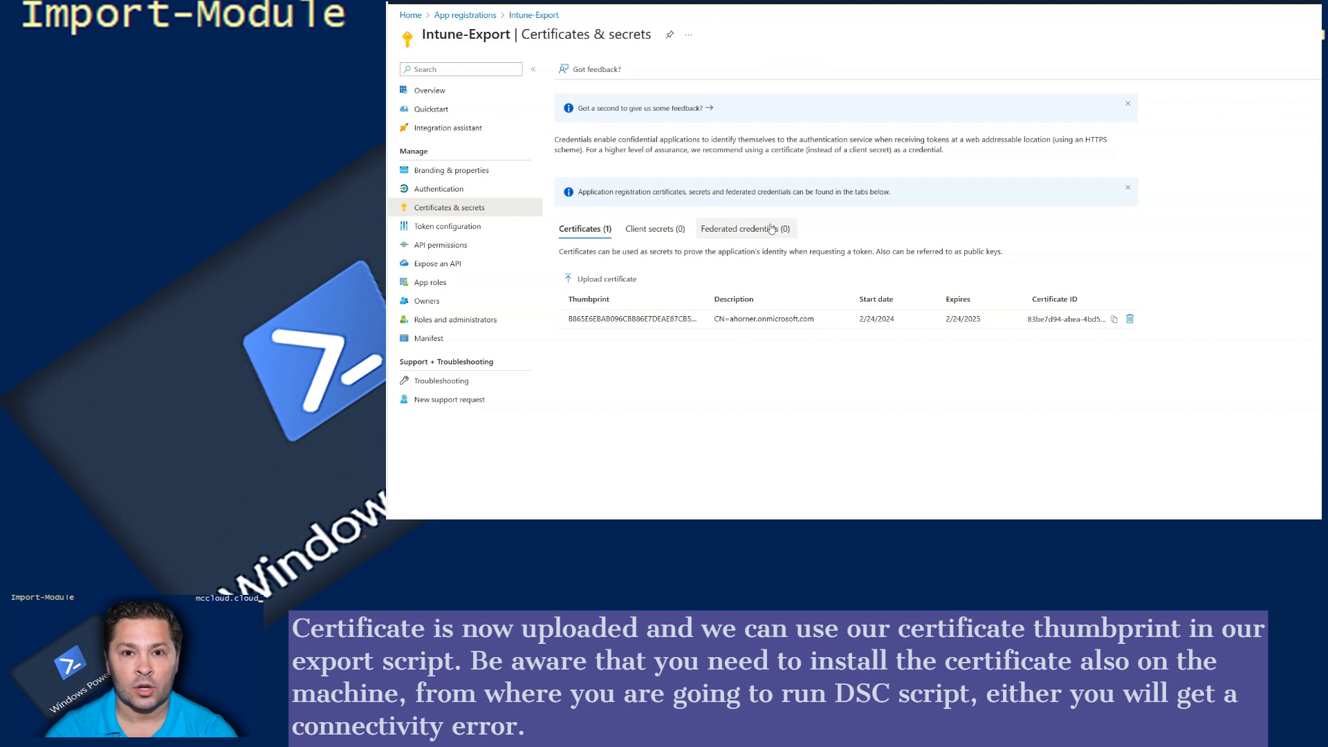
# Open Intune-Export's API permissions page and start adding a permission.
pyautogui.click(441, 245)
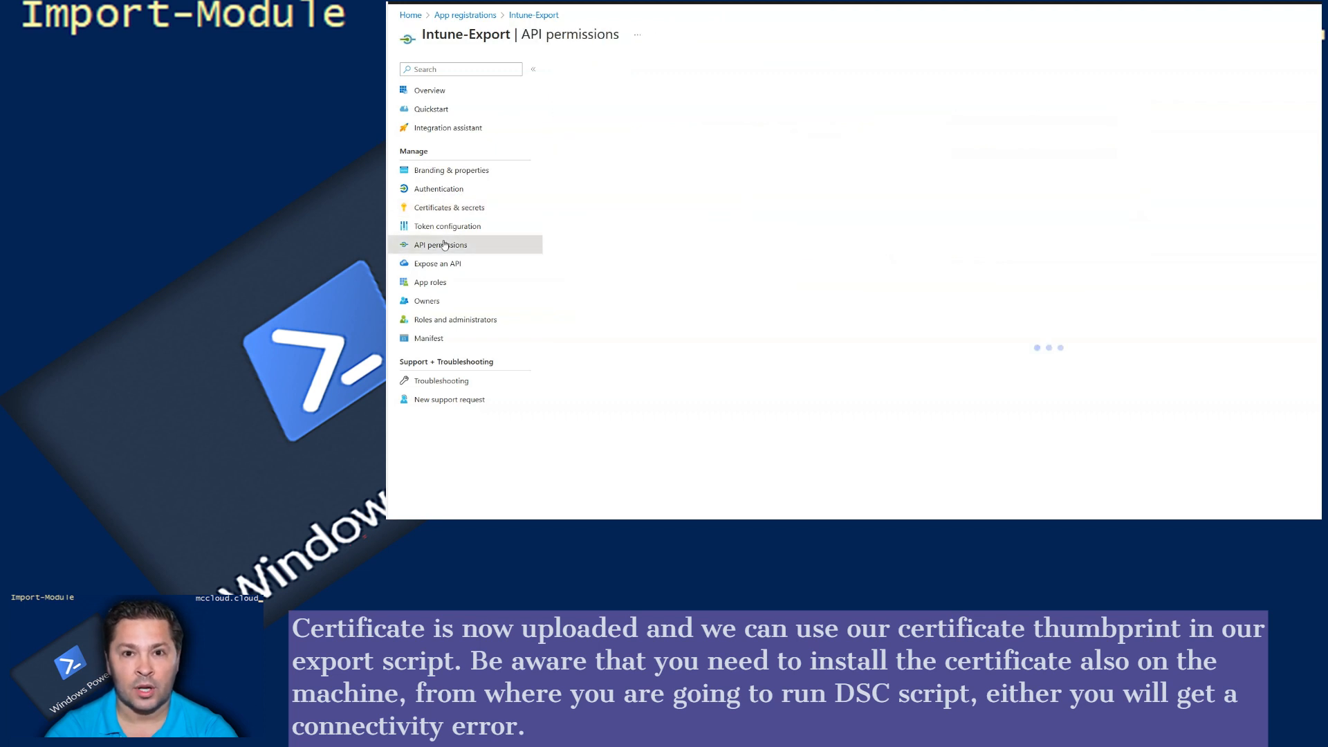
pyautogui.click(439, 244)
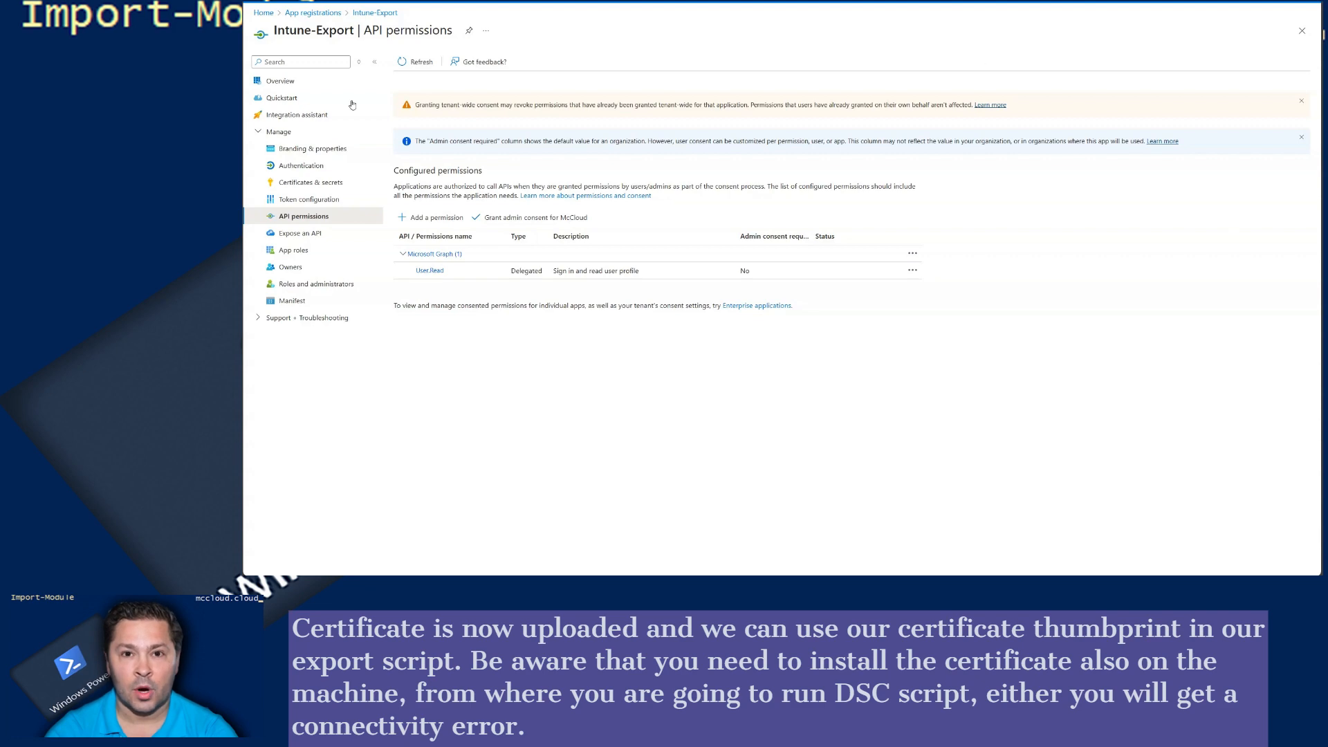
pyautogui.click(430, 217)
pyautogui.write('device')
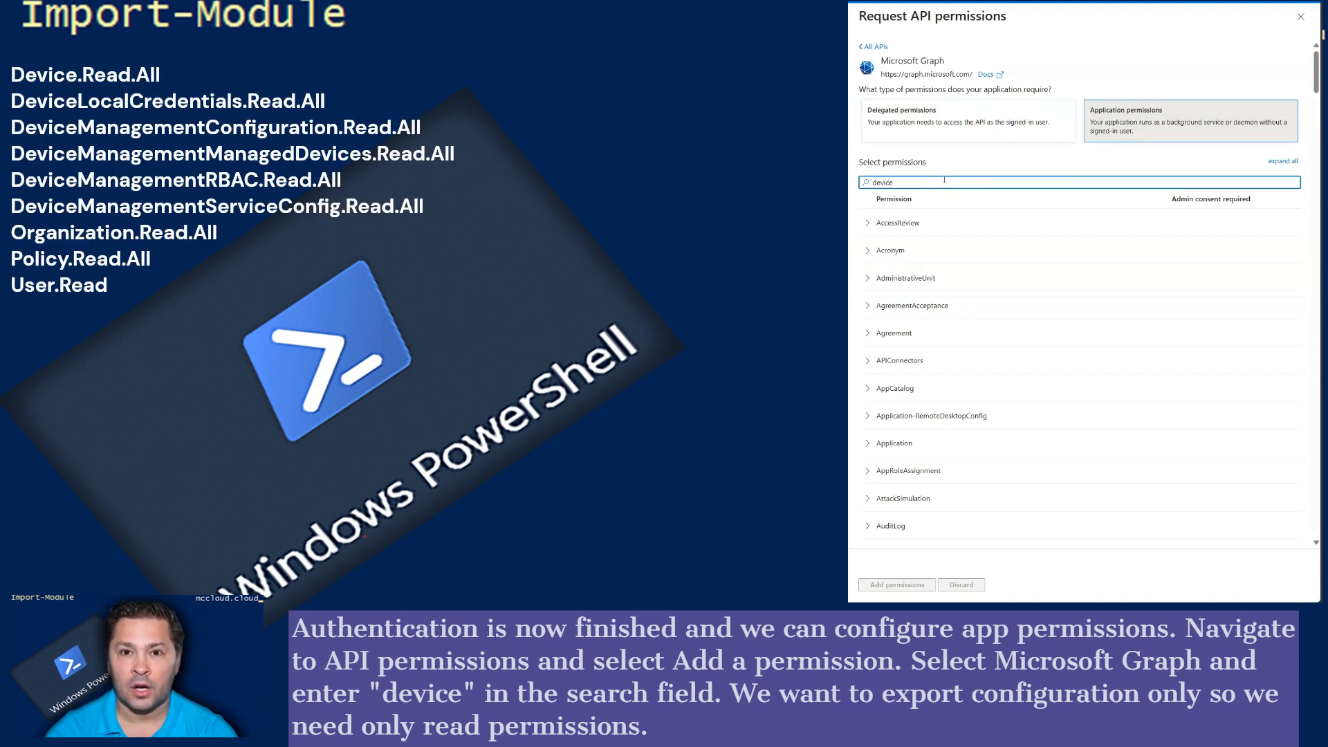
# Search Graph application permissions for 'device' and expand DeviceManagementManagedDevices.
pyautogui.press('Backspace')
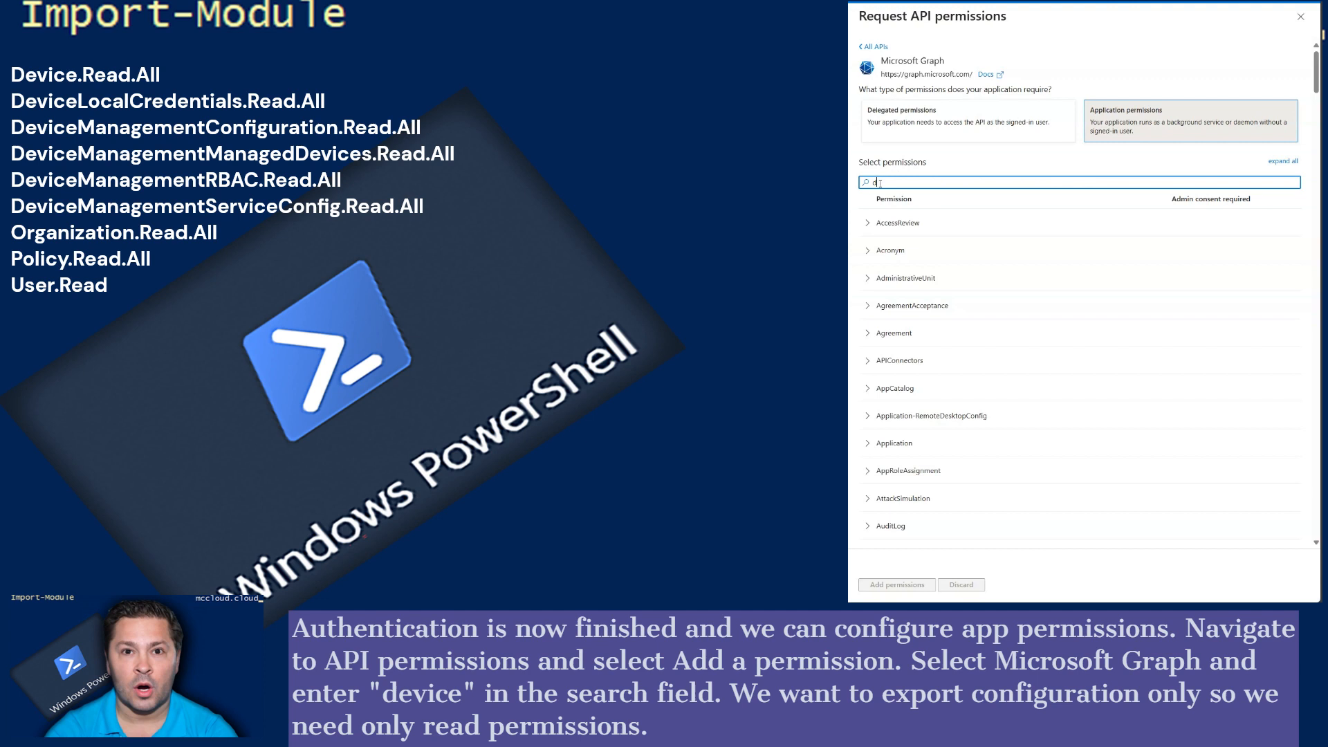
pyautogui.write('evice')
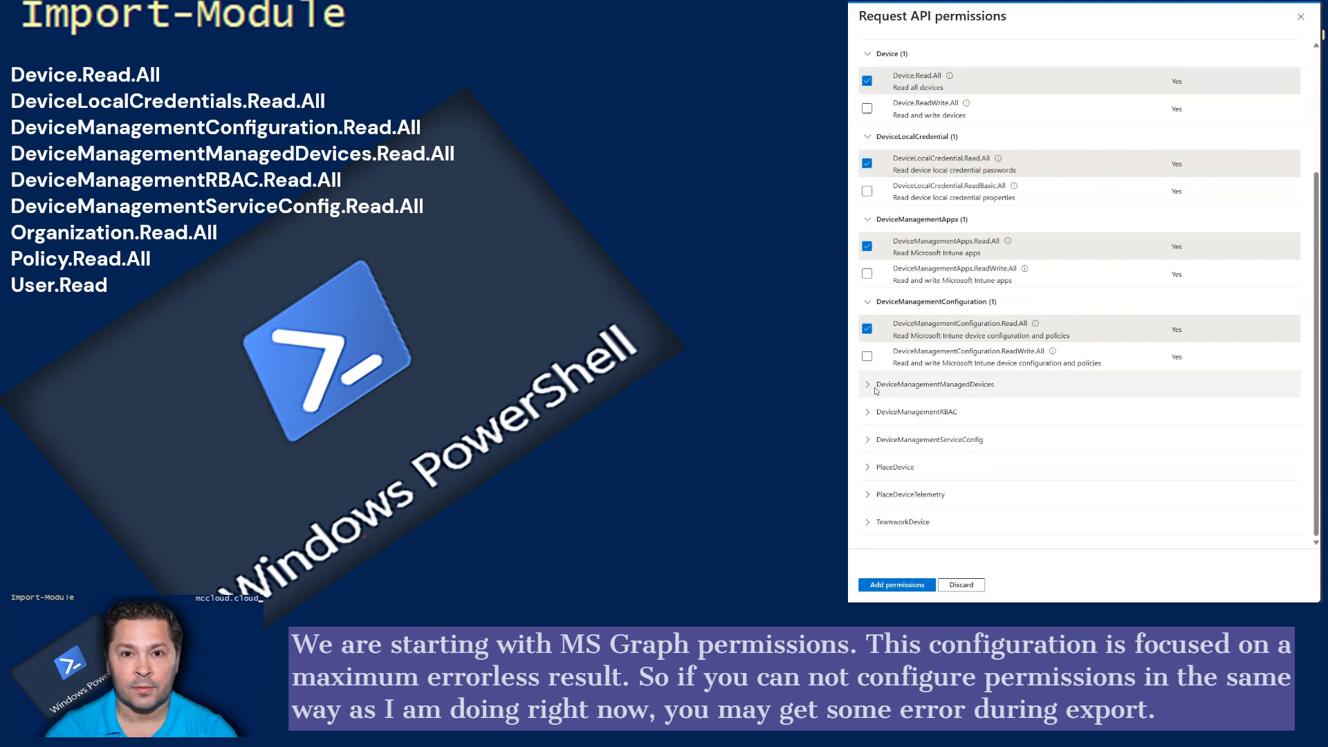
pyautogui.click(867, 384)
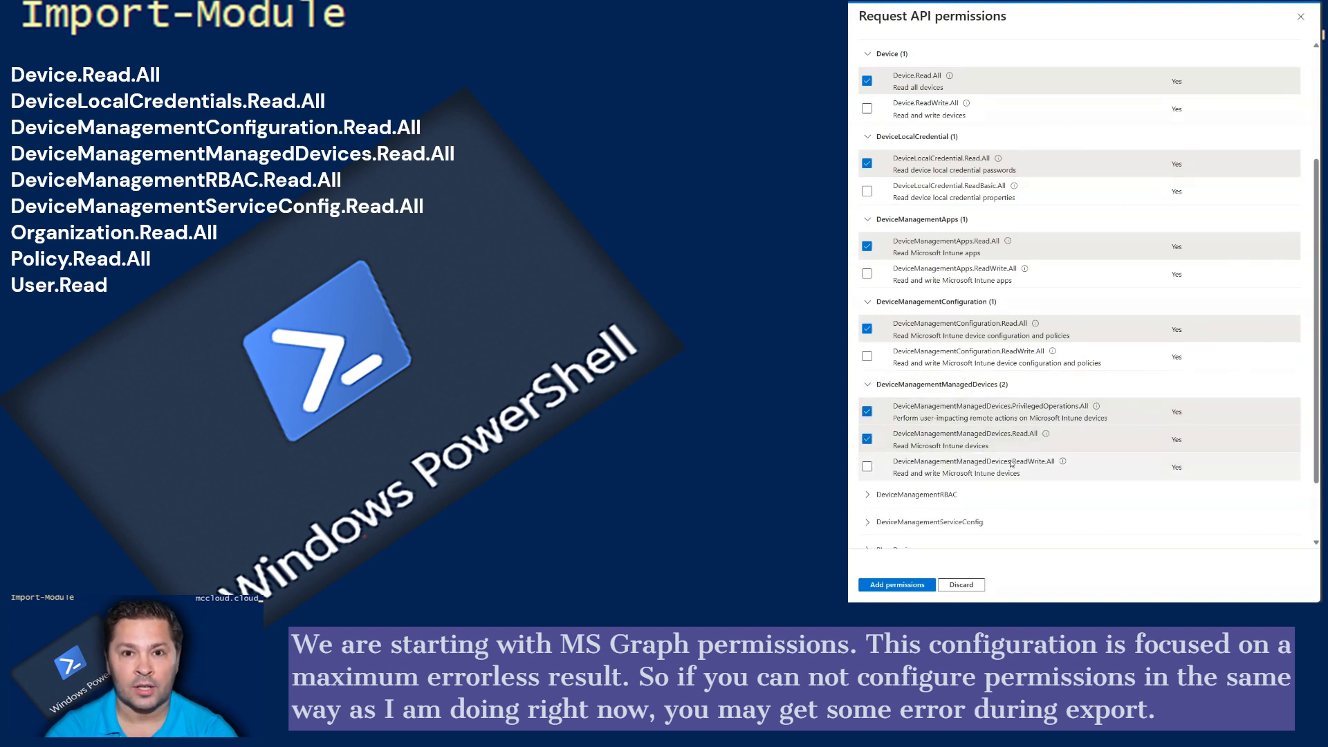
pyautogui.scroll(-3)
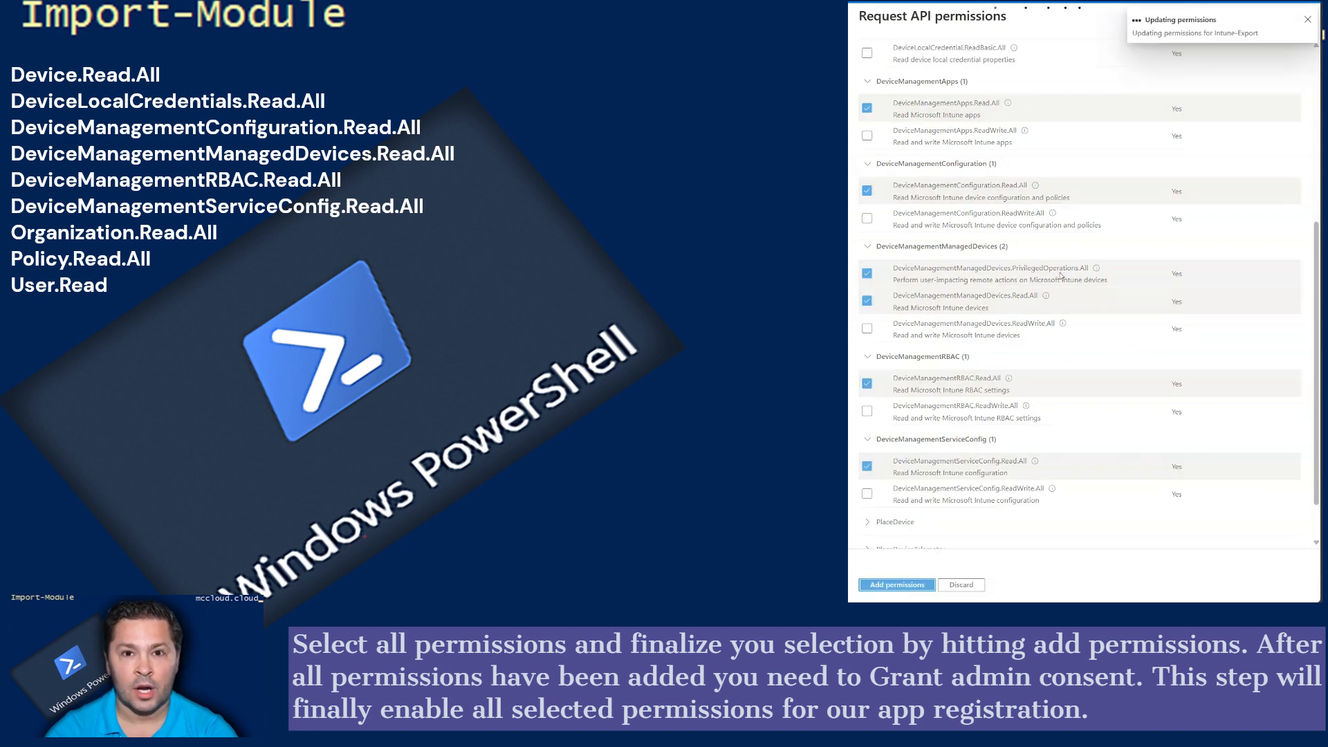
# Add the selected device permissions and grant admin consent for McCloud.
pyautogui.click(897, 584)
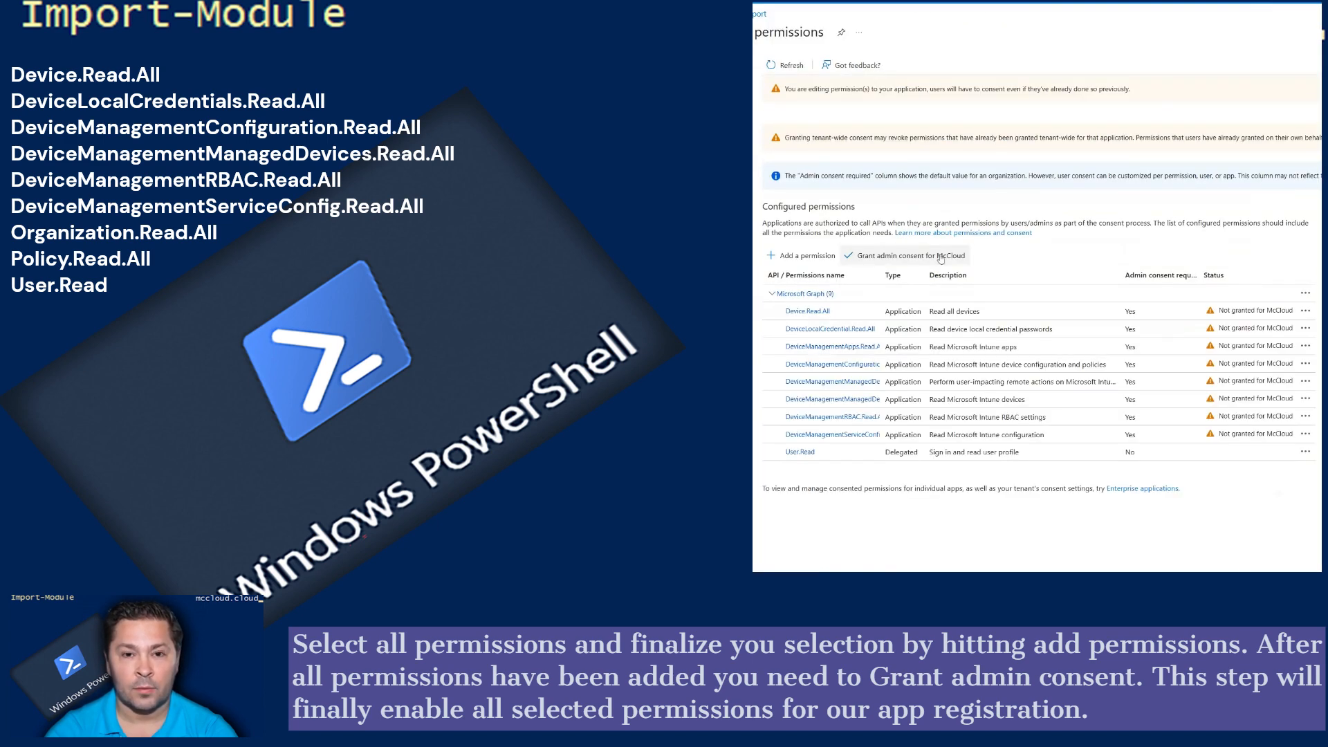
pyautogui.click(911, 255)
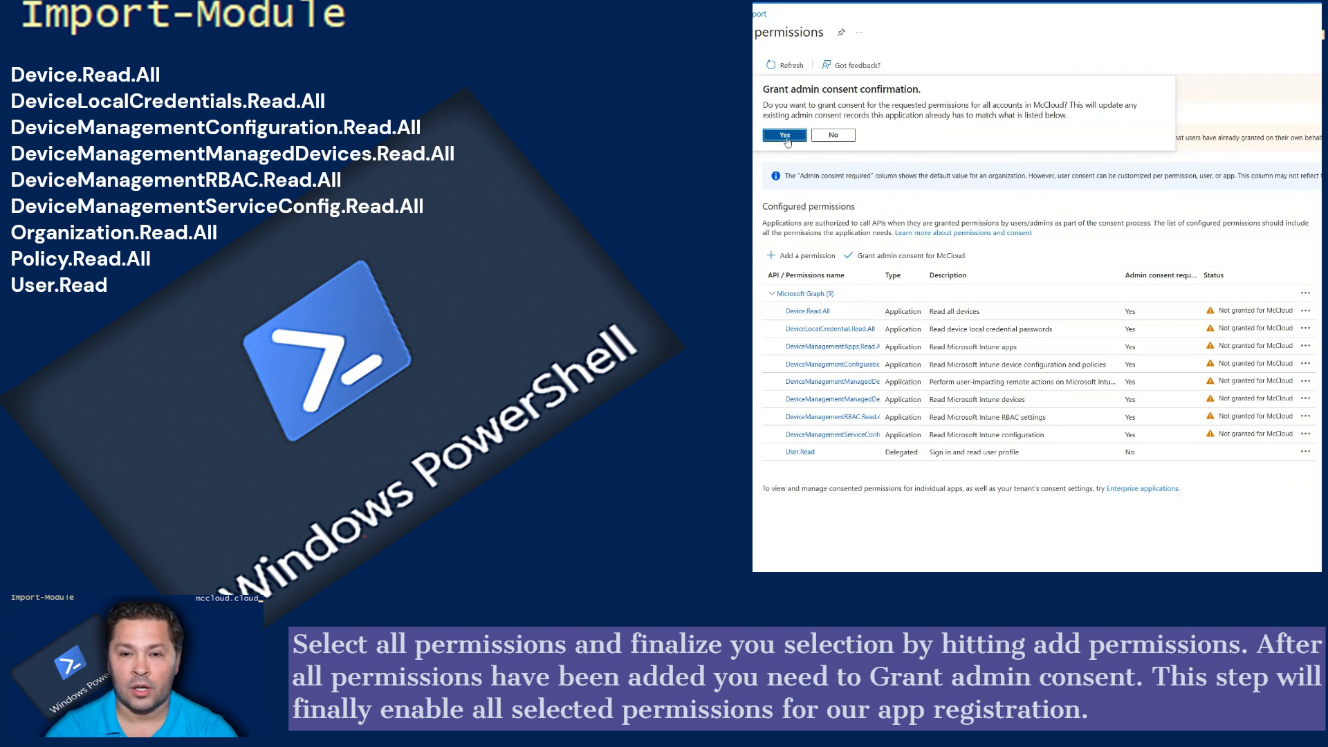
pyautogui.click(784, 135)
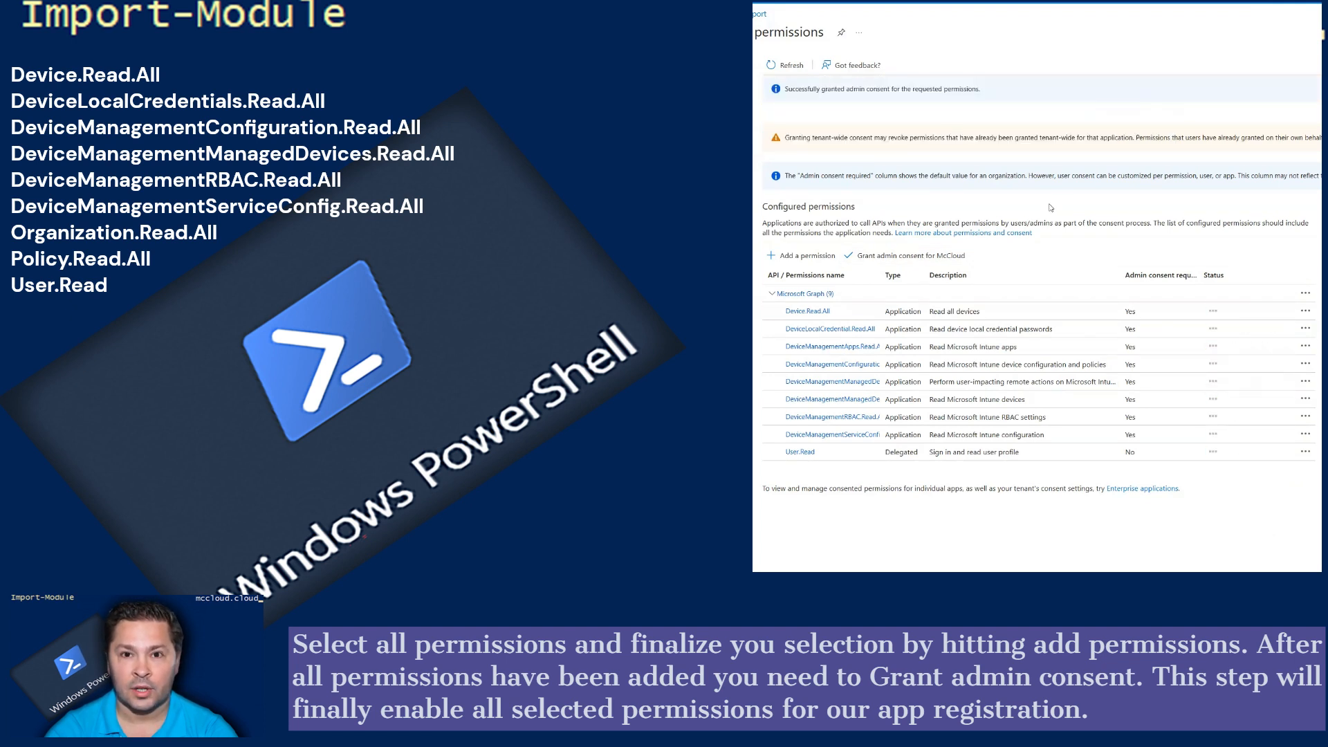
pyautogui.click(903, 256)
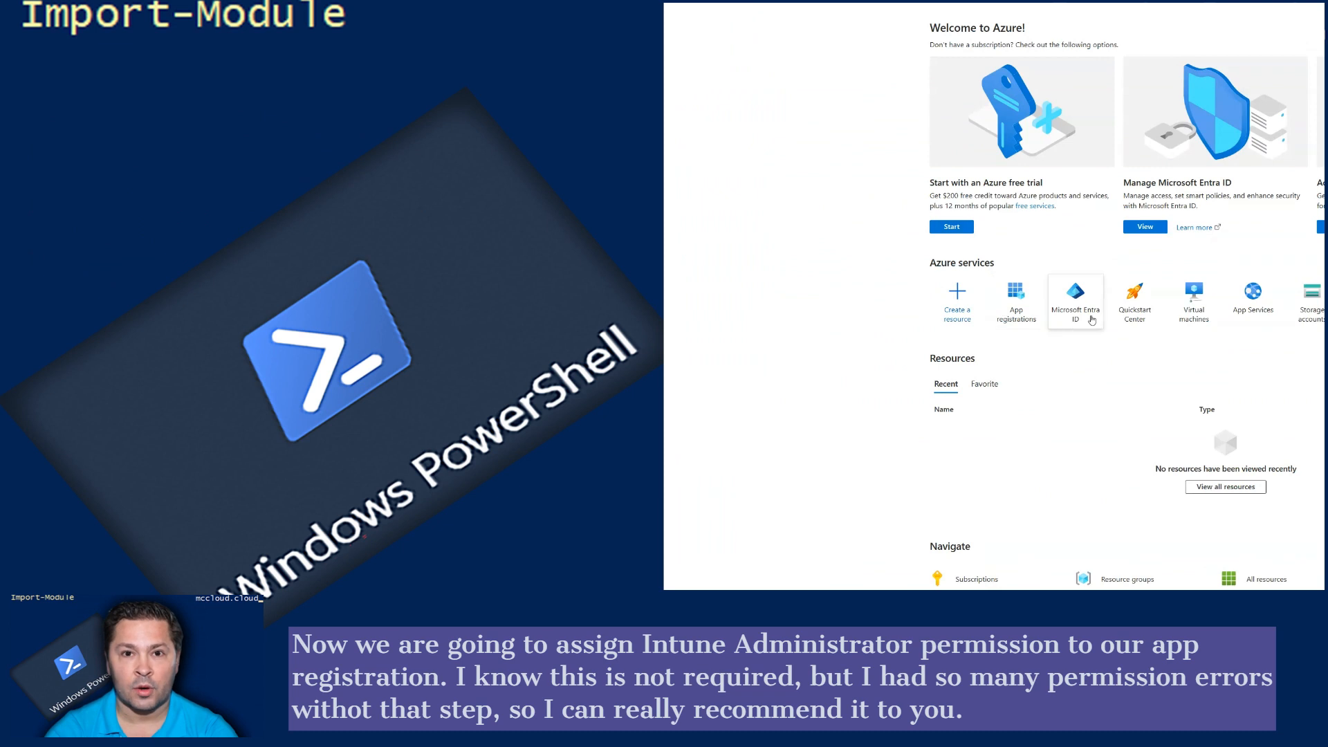
# Find the Intune Administrator role in Entra ID roles and open its assignments.
pyautogui.click(1075, 301)
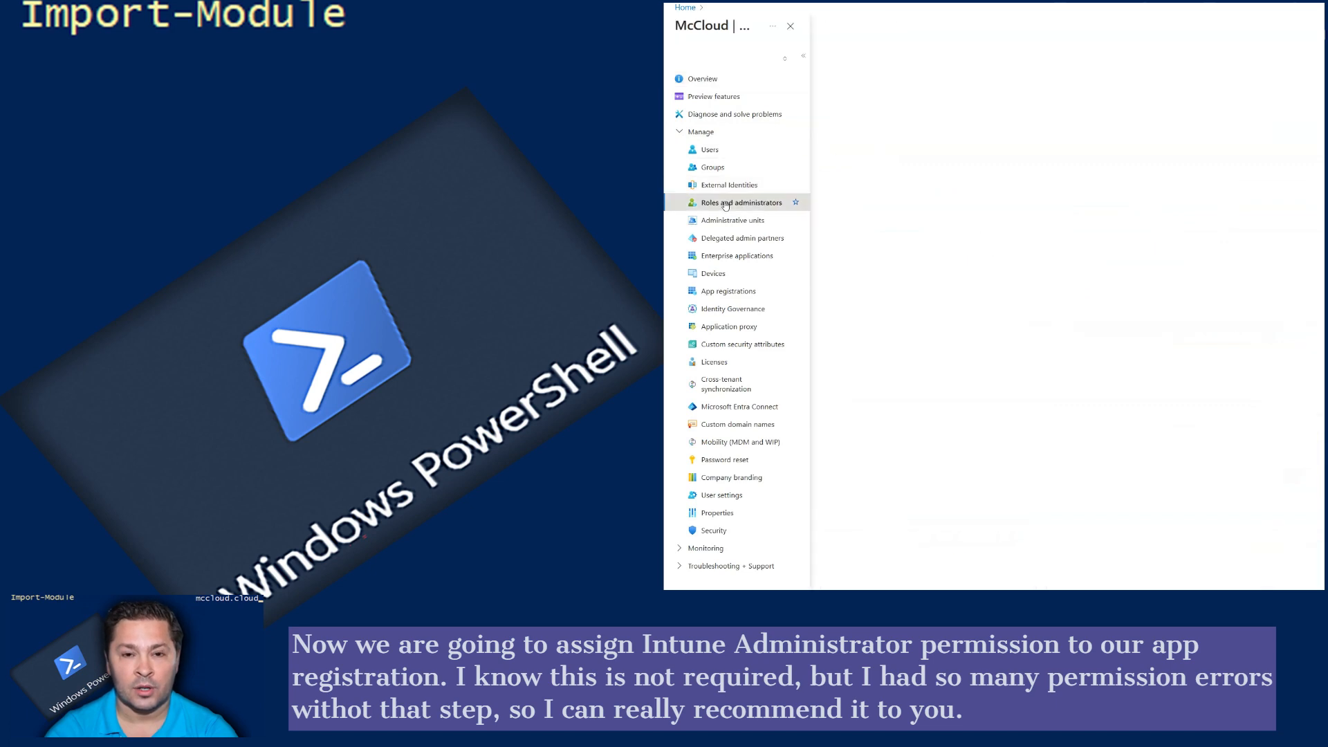
pyautogui.click(746, 203)
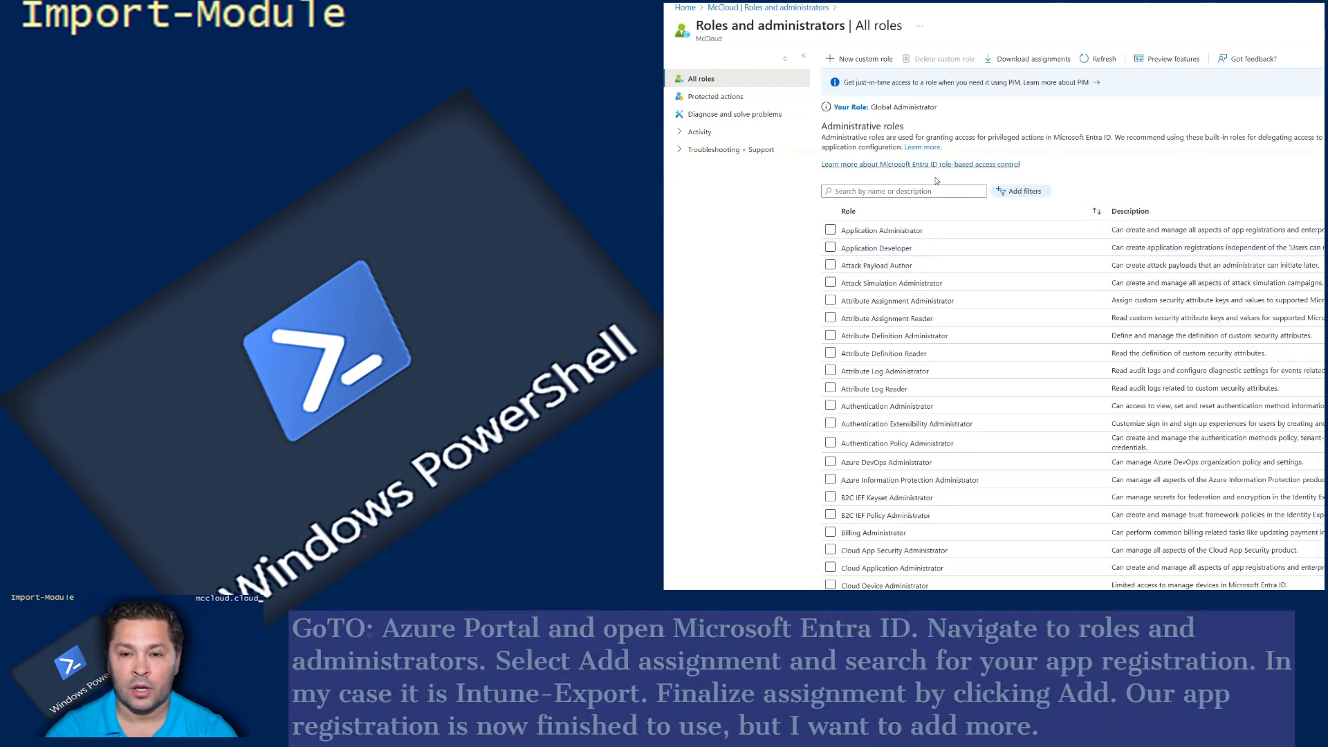
pyautogui.write('intune')
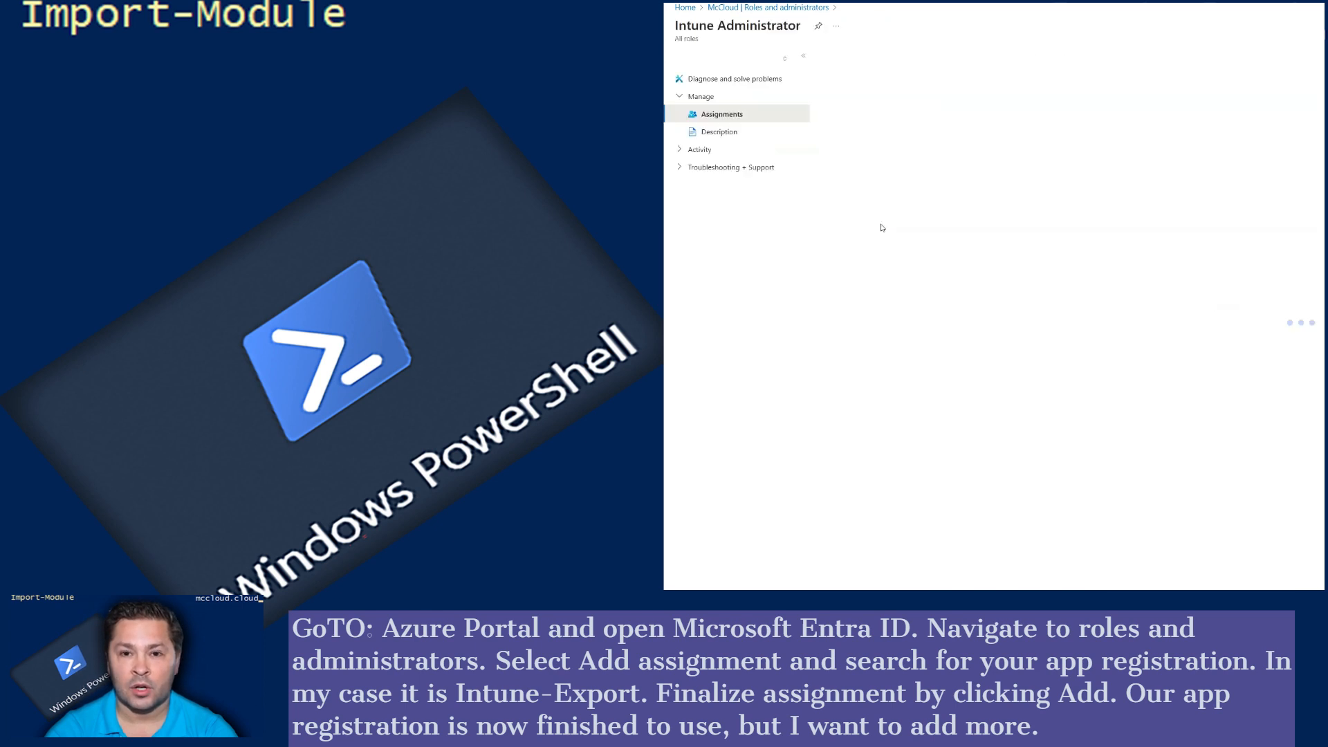
pyautogui.click(722, 114)
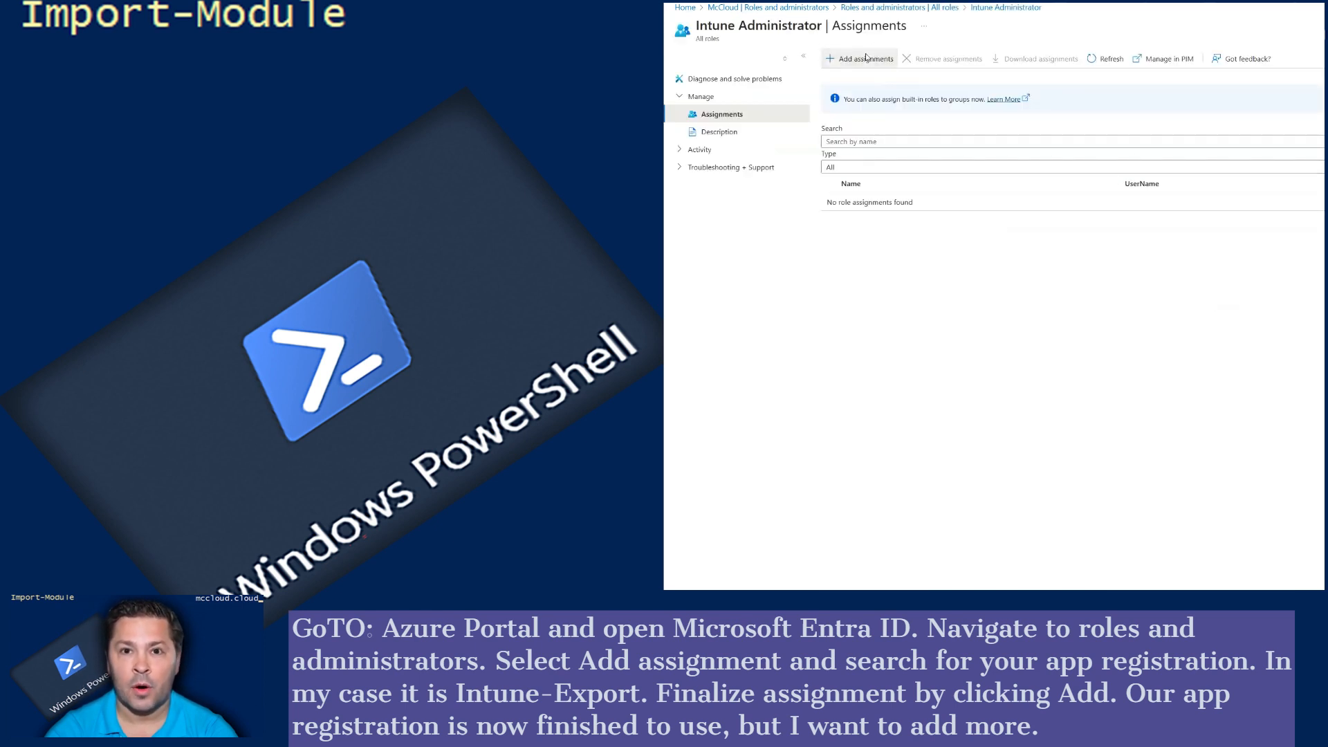
# Assign the Intune Administrator role to the Intune-Export app.
pyautogui.click(864, 58)
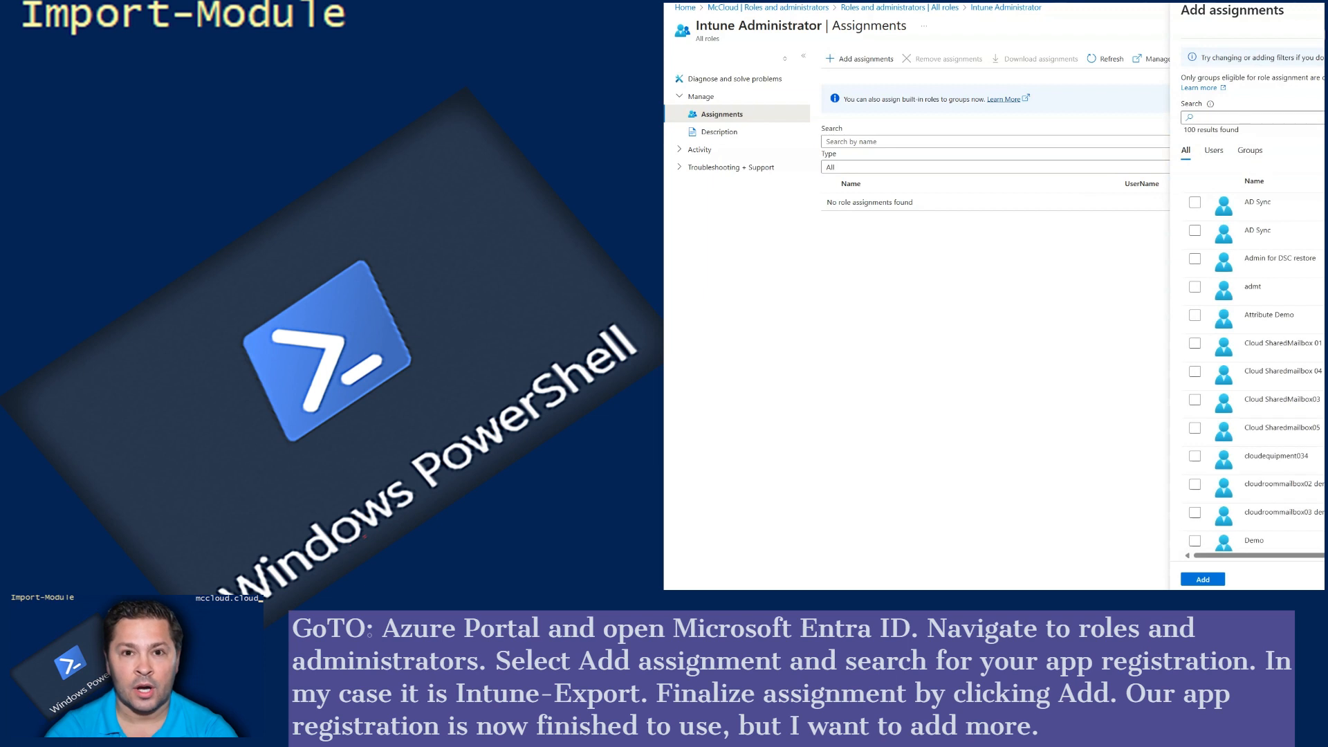
pyautogui.write('intune')
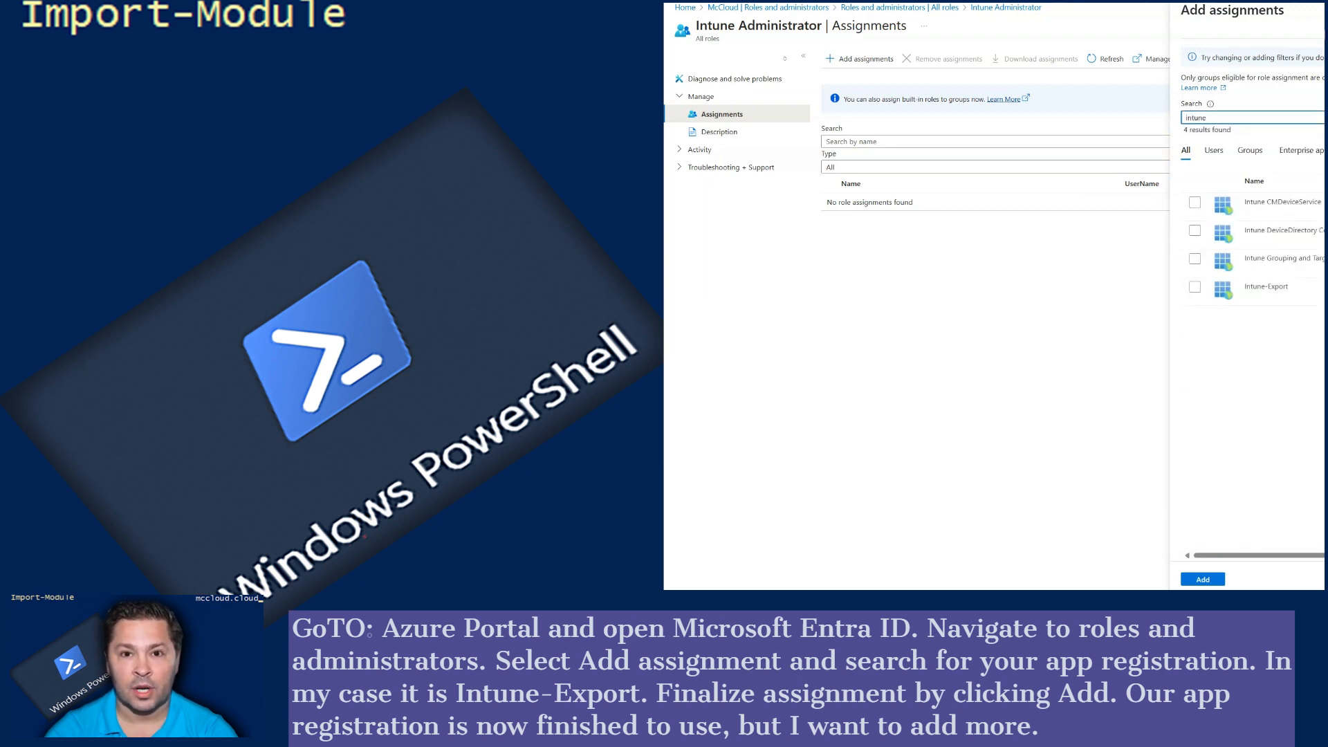
pyautogui.click(1194, 286)
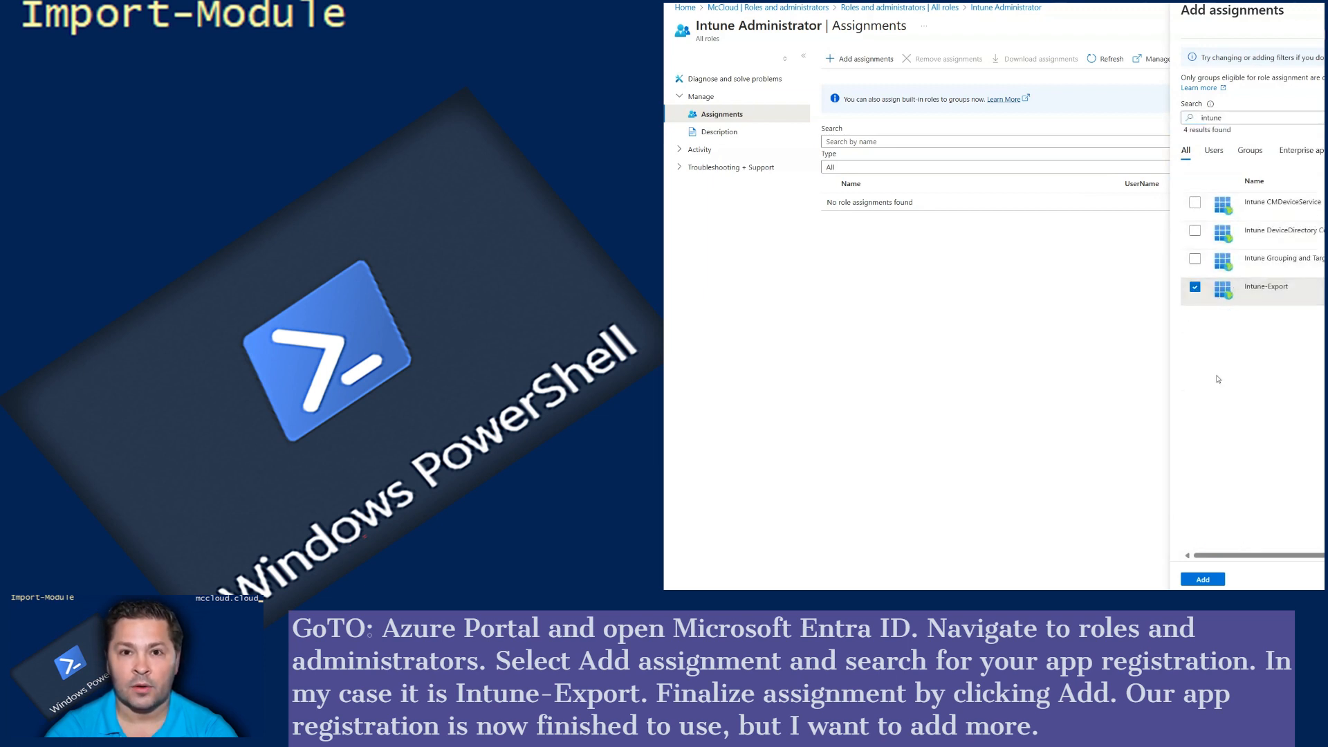
pyautogui.click(1202, 579)
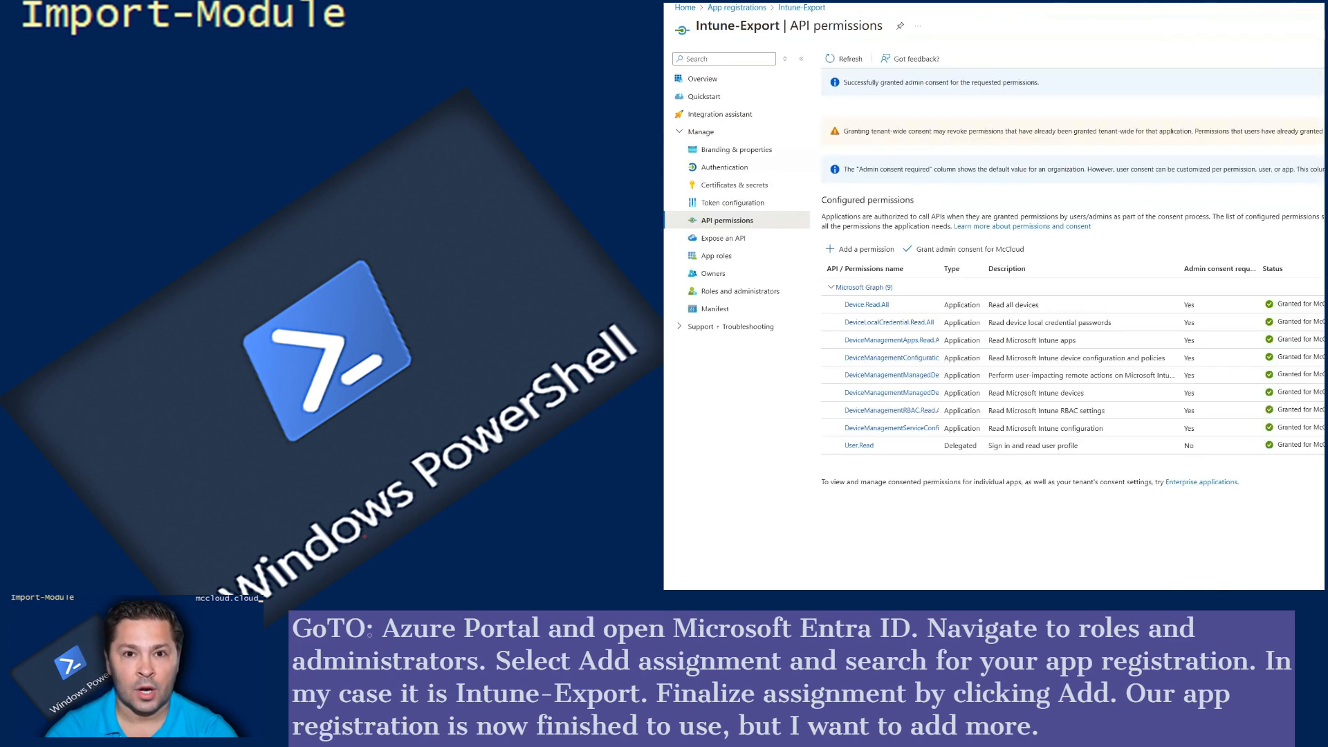
# Search Graph application permissions for 'orga' and expand the Organization group.
pyautogui.click(860, 249)
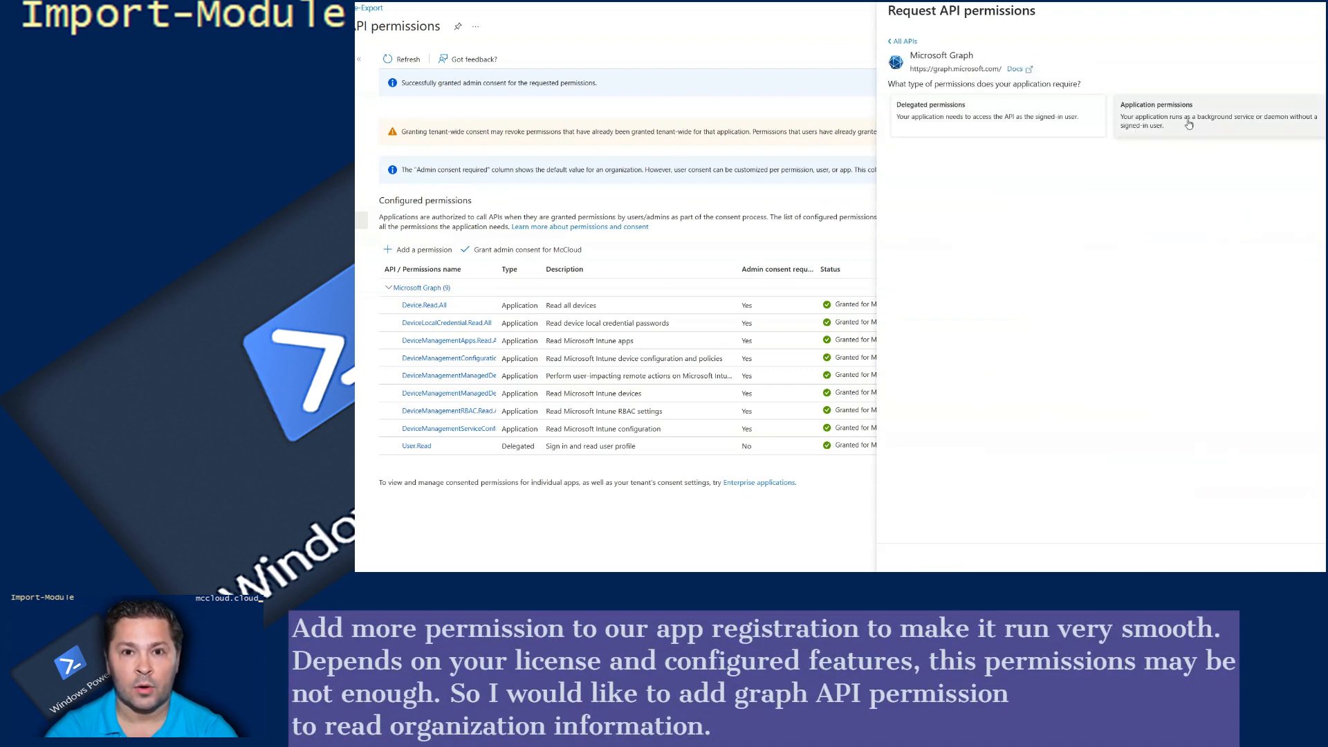
pyautogui.click(1188, 117)
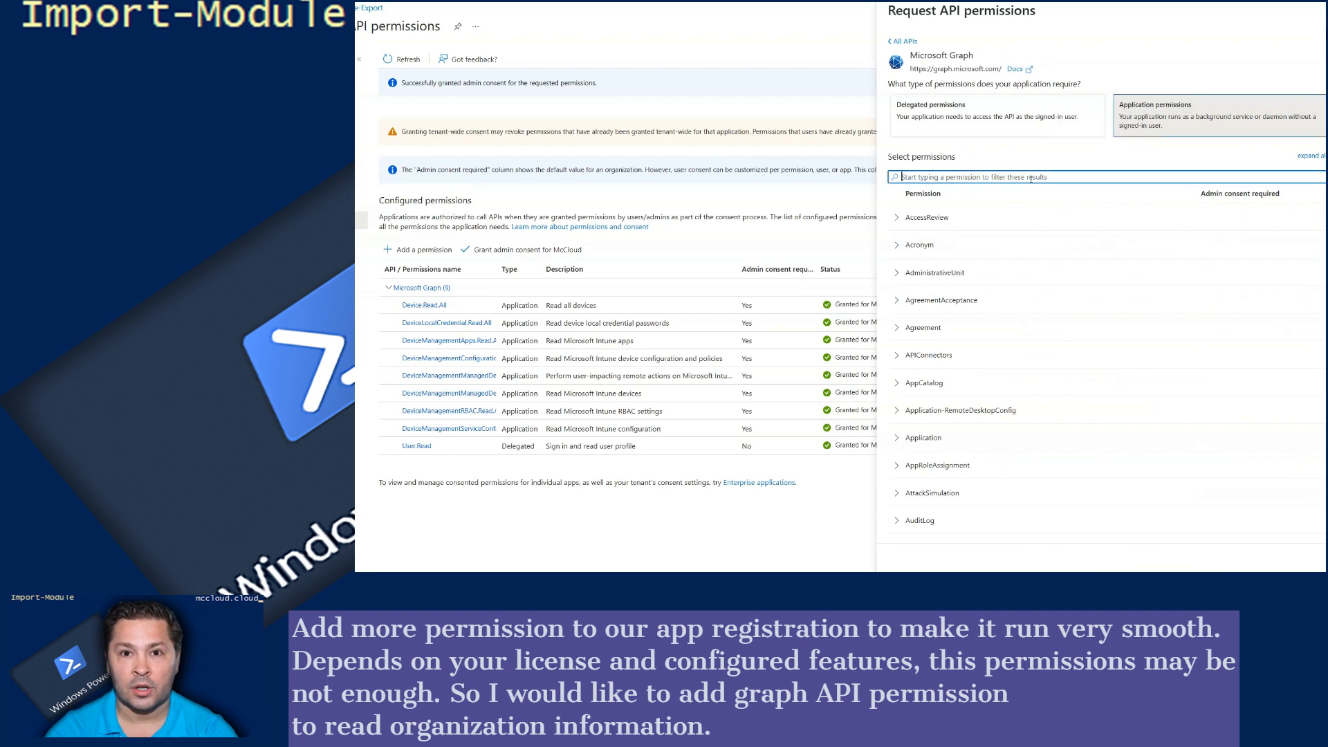
pyautogui.write('orga')
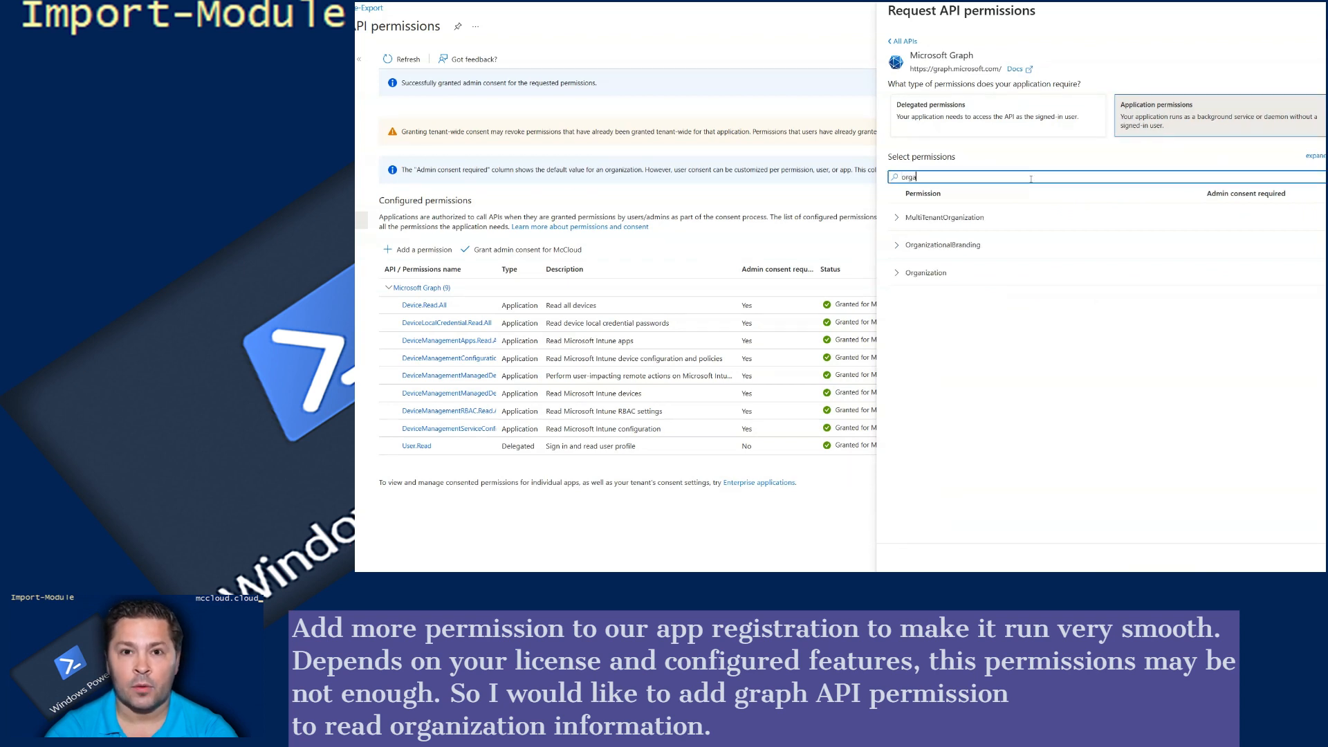
pyautogui.click(895, 273)
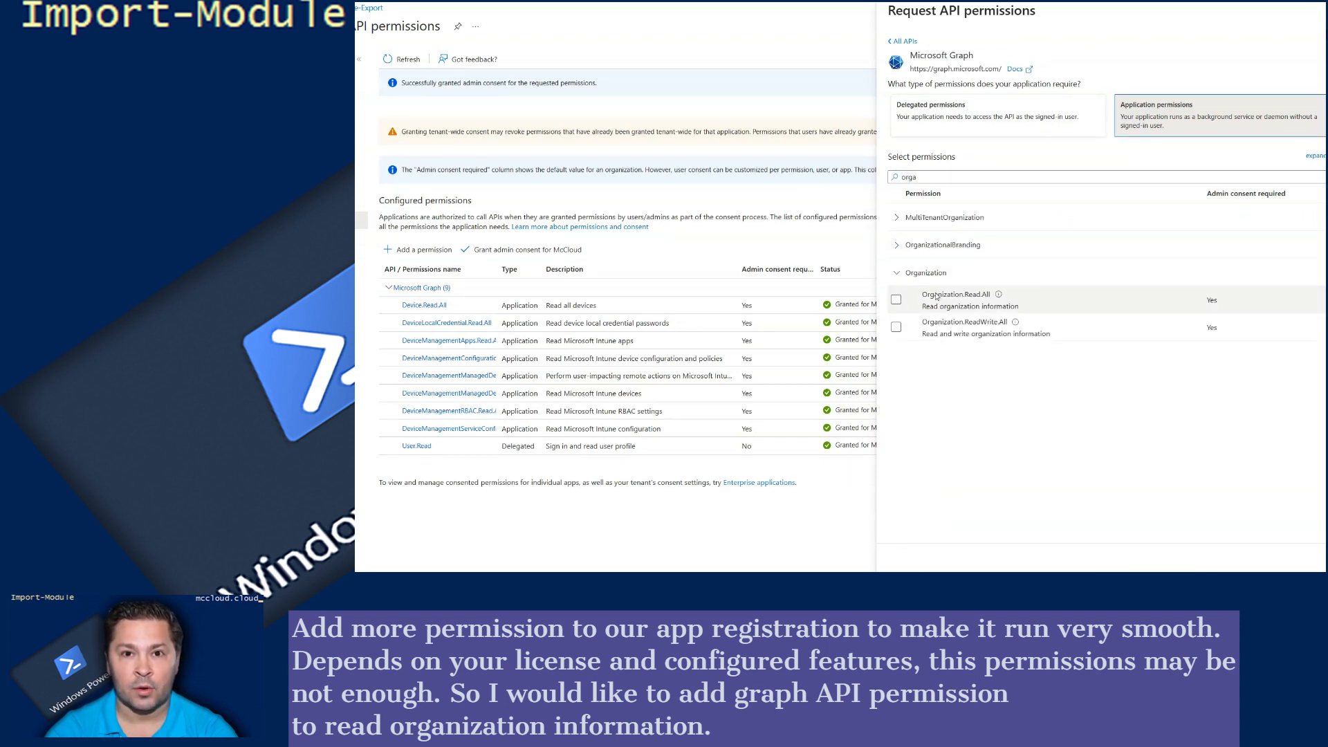
# Add Organization.Read.All and OrganizationalBranding.Read.All to Intune-Export.
pyautogui.click(896, 299)
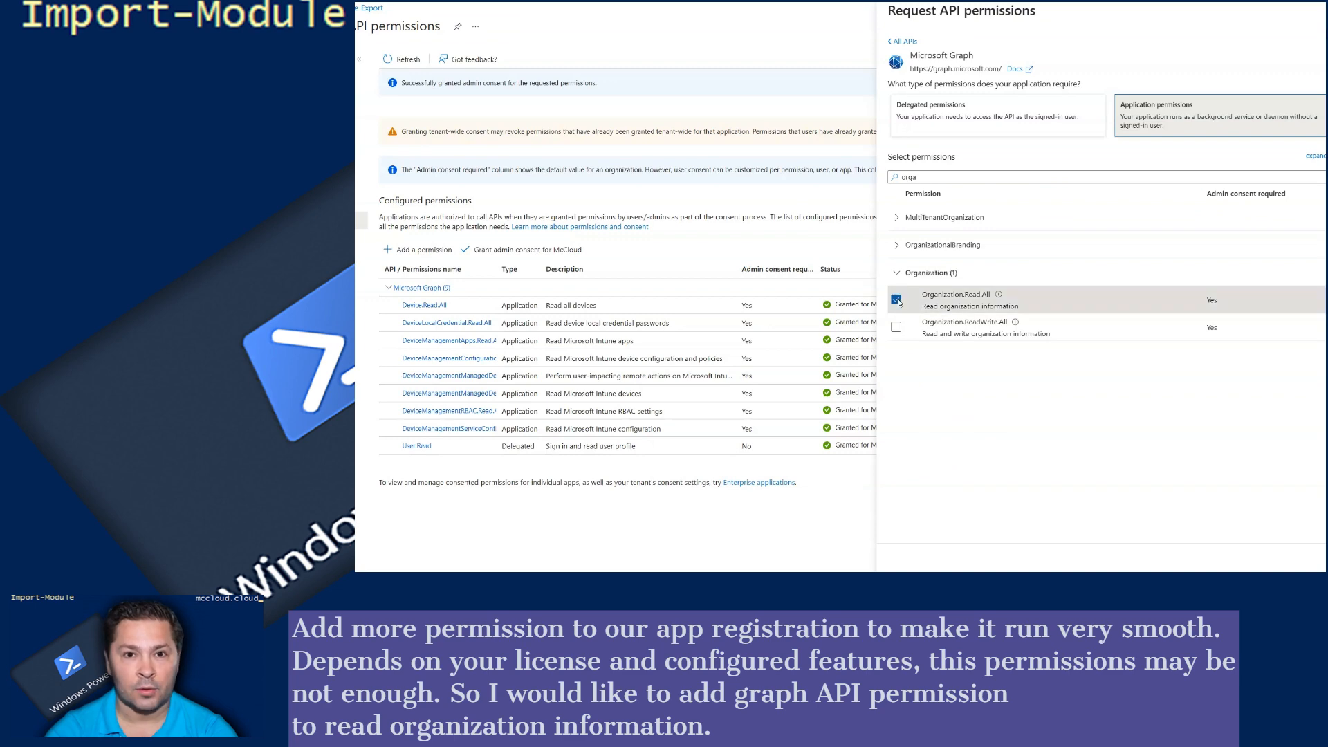
pyautogui.click(897, 300)
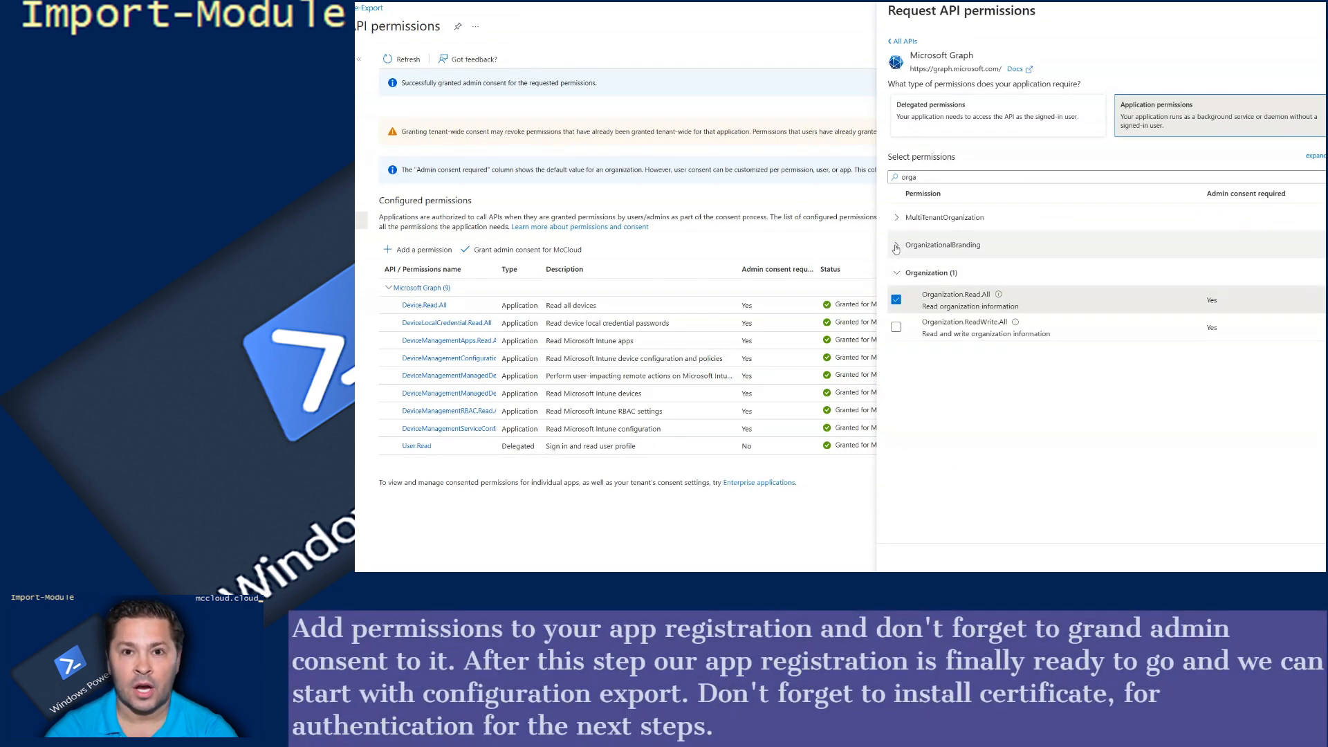
pyautogui.click(895, 248)
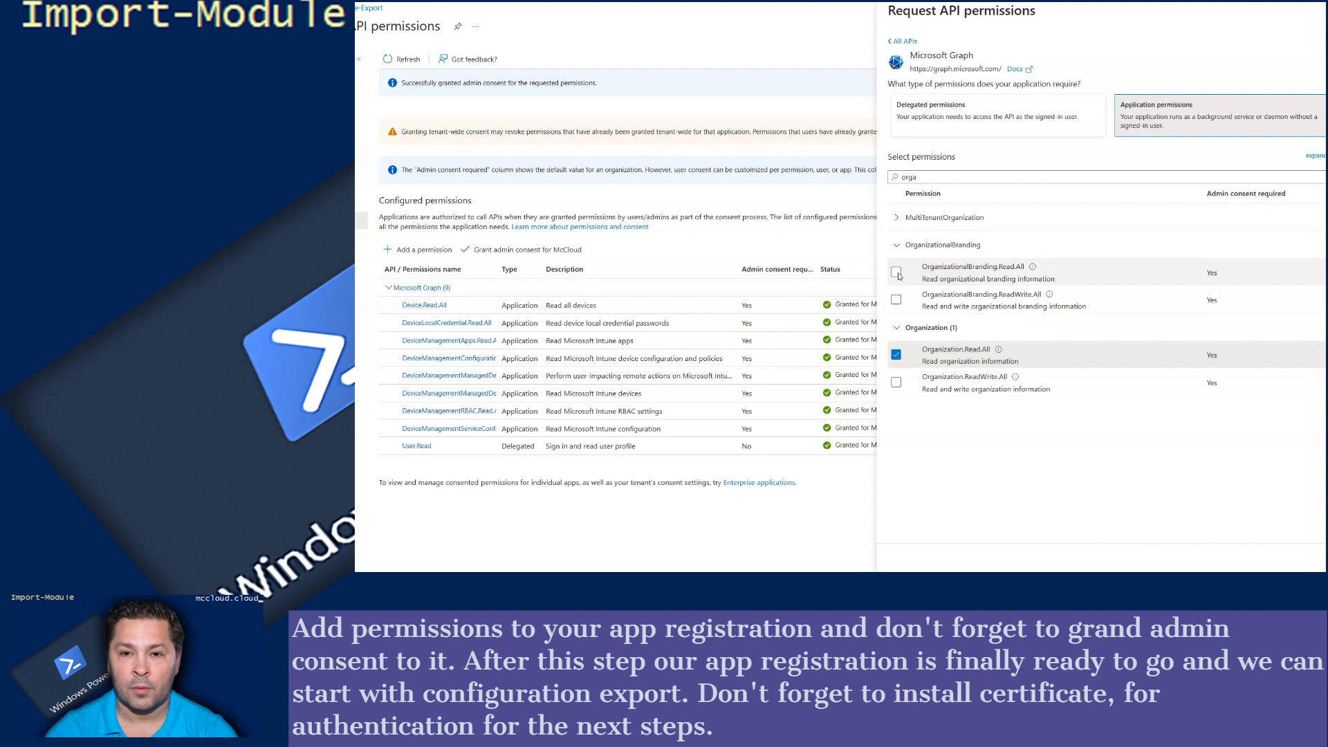
pyautogui.click(895, 271)
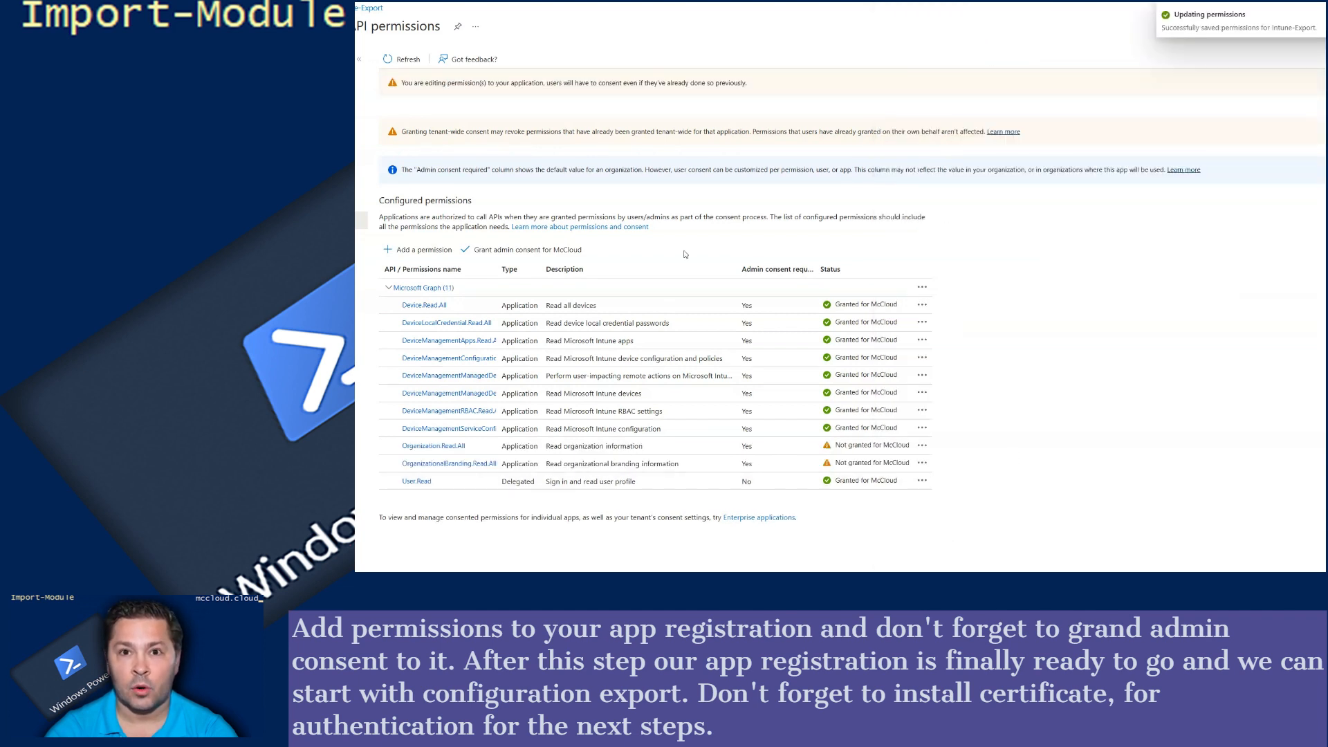
# Grant admin consent for Organization.Read.All and OrganizationalBranding.Read.All.
pyautogui.click(525, 250)
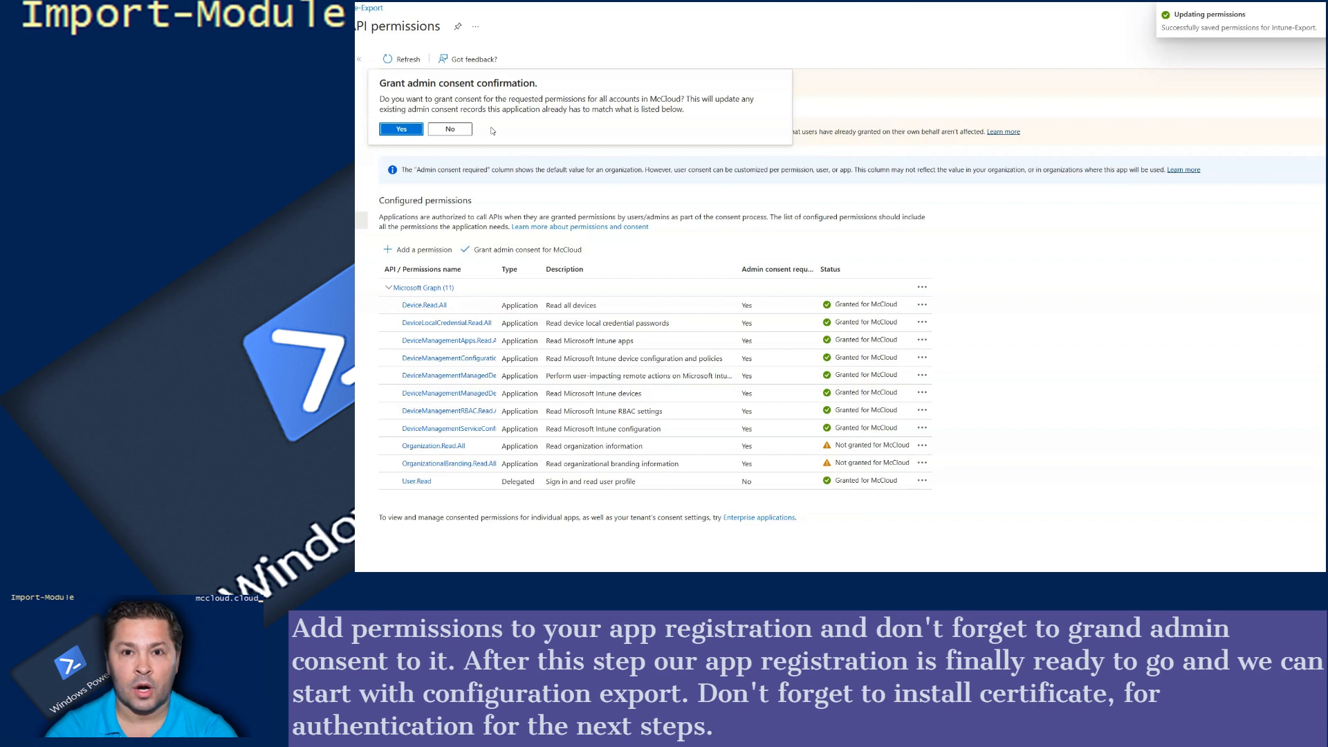
pyautogui.click(400, 128)
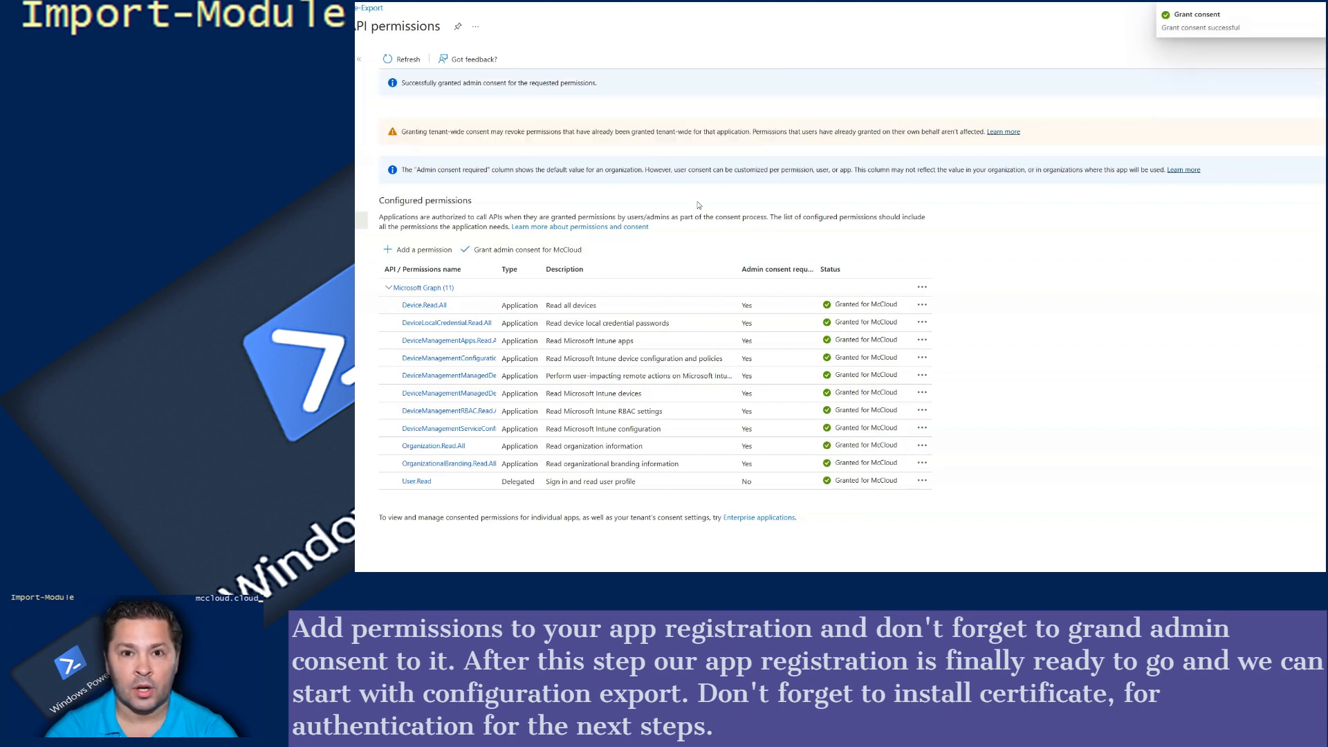
pyautogui.moveTo(639, 188)
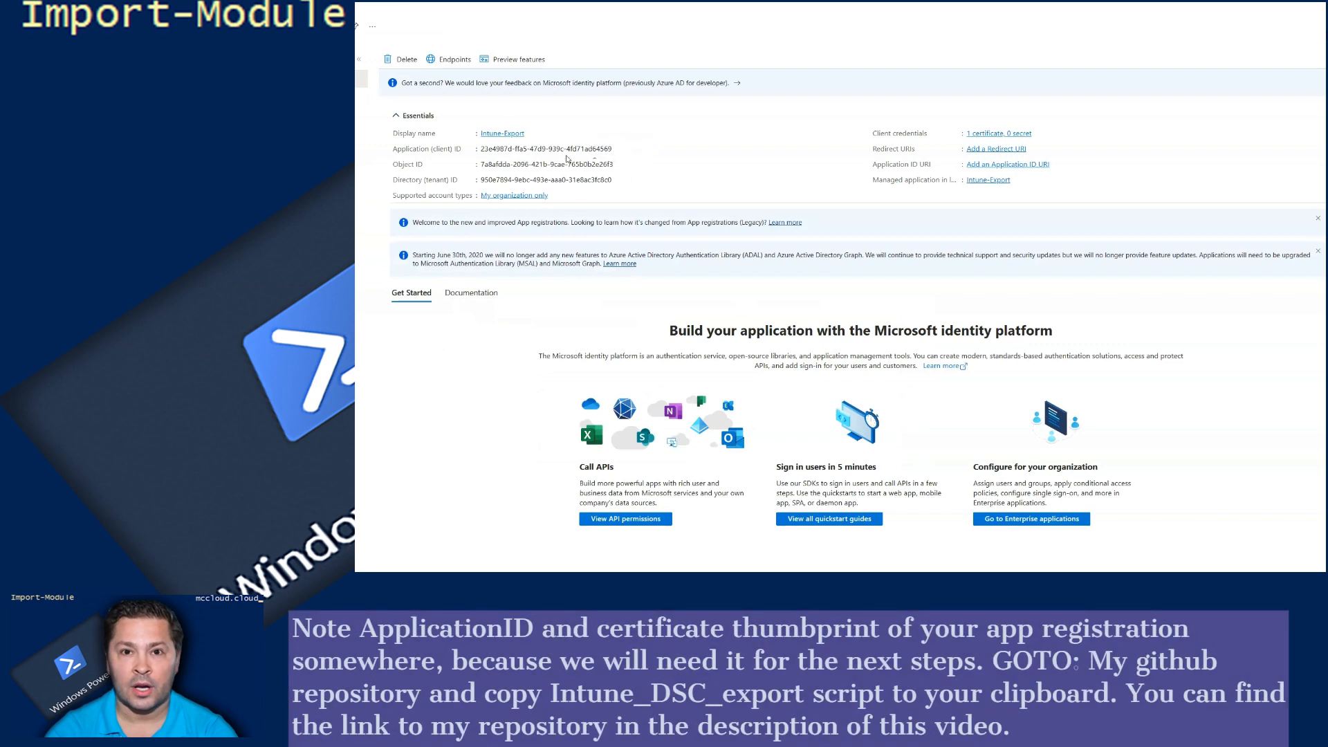
# Switch to the GitHub automation repository listing Intune_DSC_Export.ps1.
pyautogui.click(618, 149)
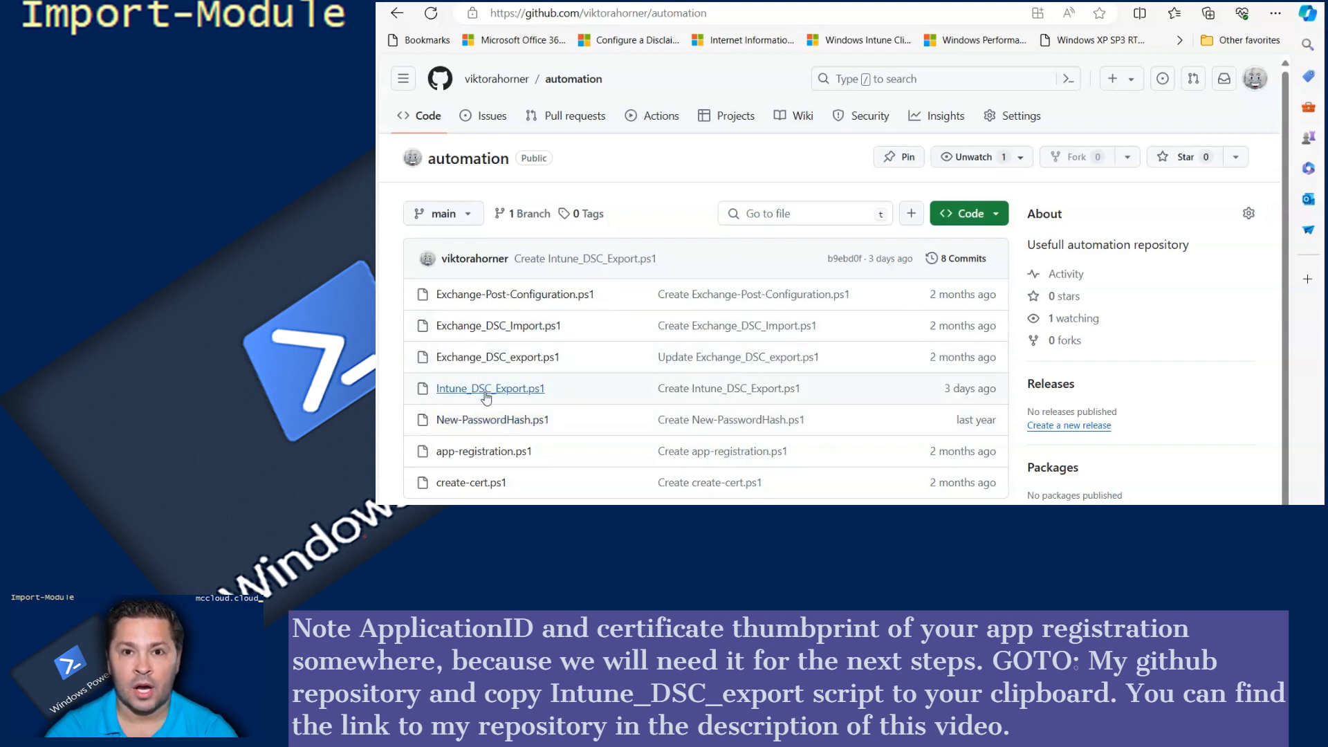
# Open the Intune_DSC_Export.ps1 script in the GitHub repository.
pyautogui.click(490, 389)
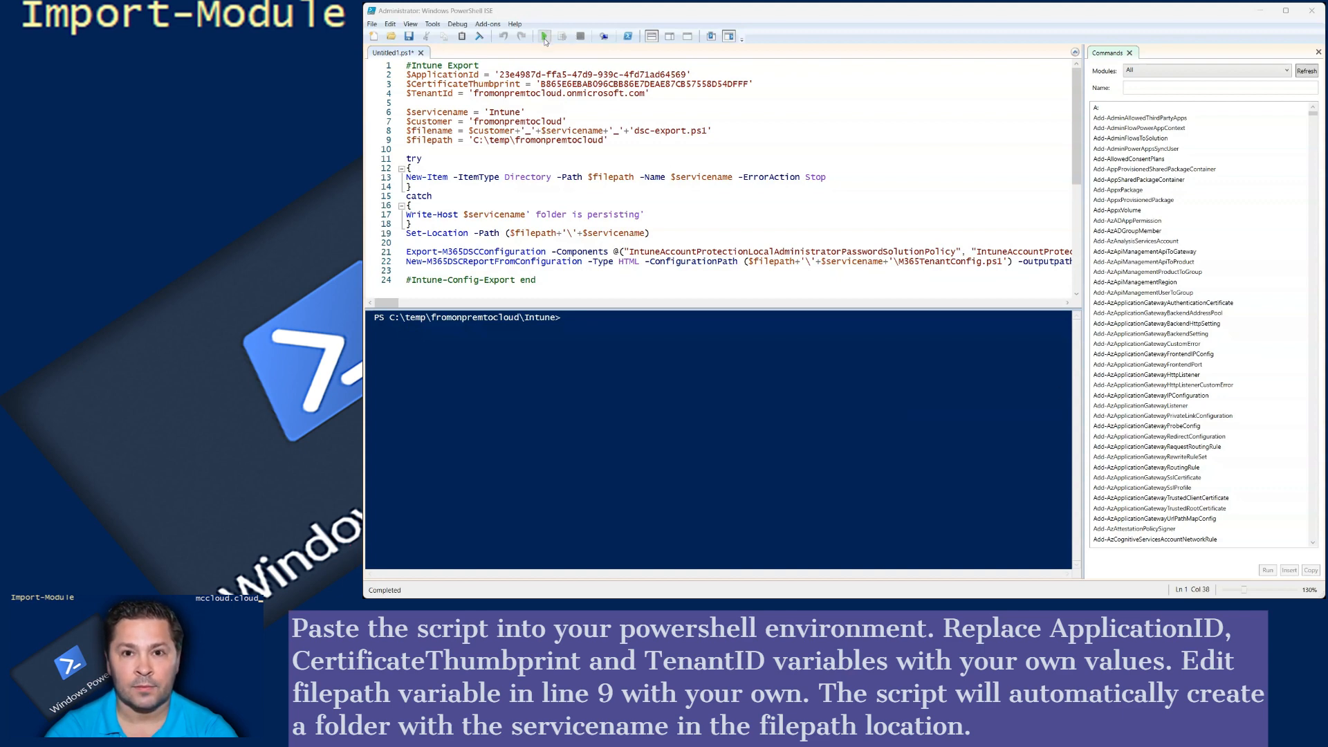
# Run the Intune export script from the ISE toolbar.
pyautogui.click(543, 36)
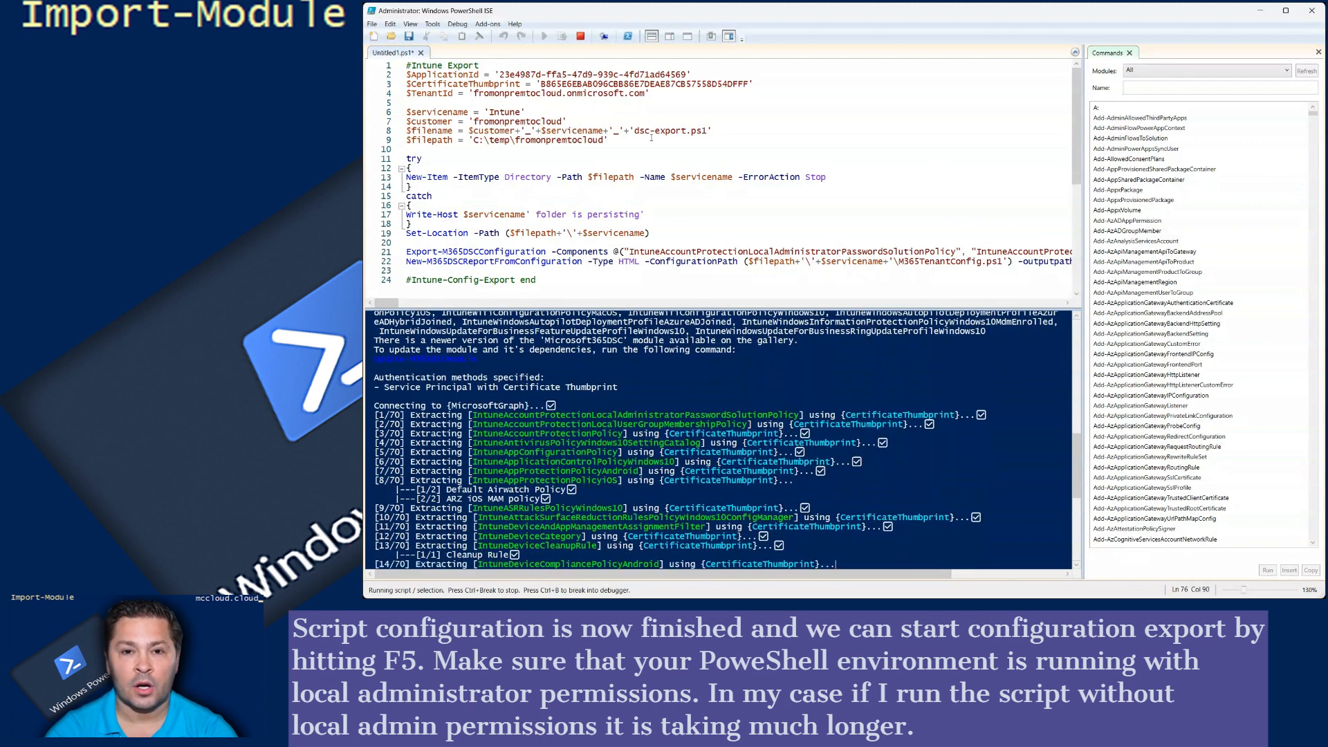
# Scroll the console output while the Intune export runs to completion.
pyautogui.scroll(-3)
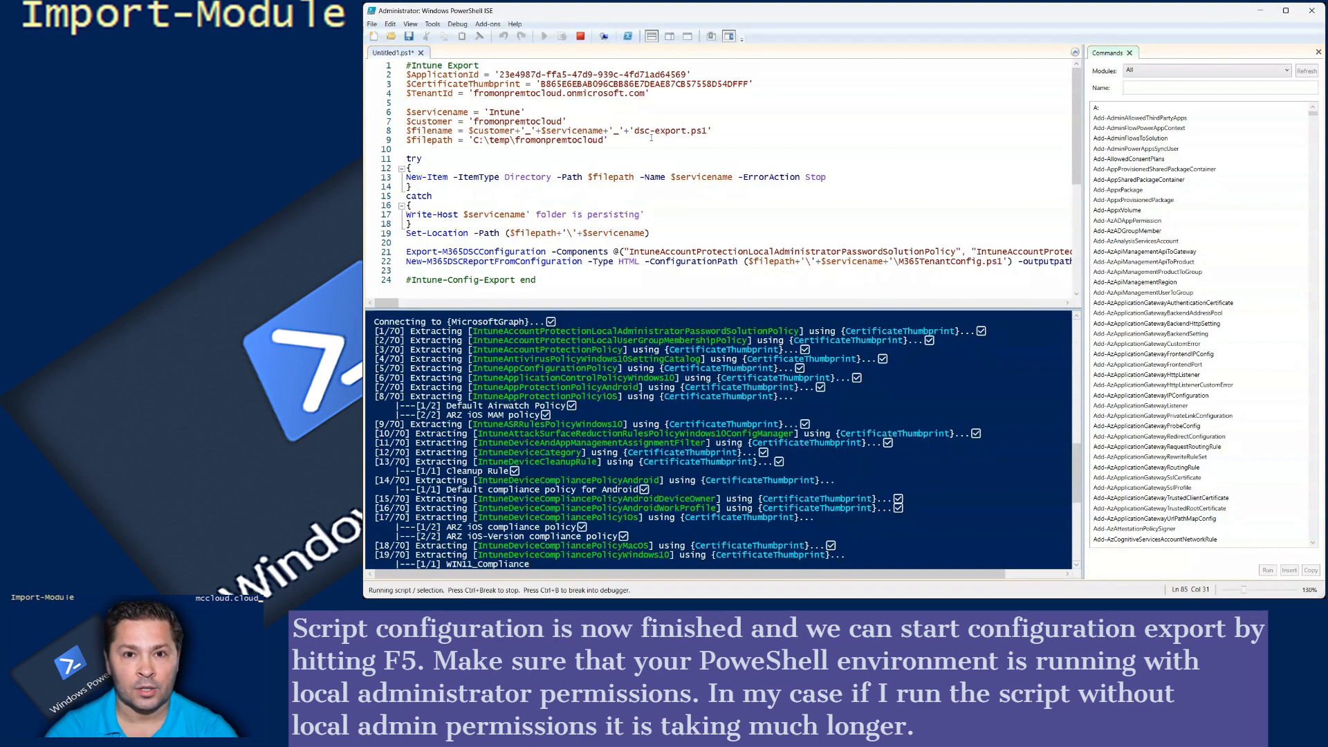
pyautogui.scroll(-3)
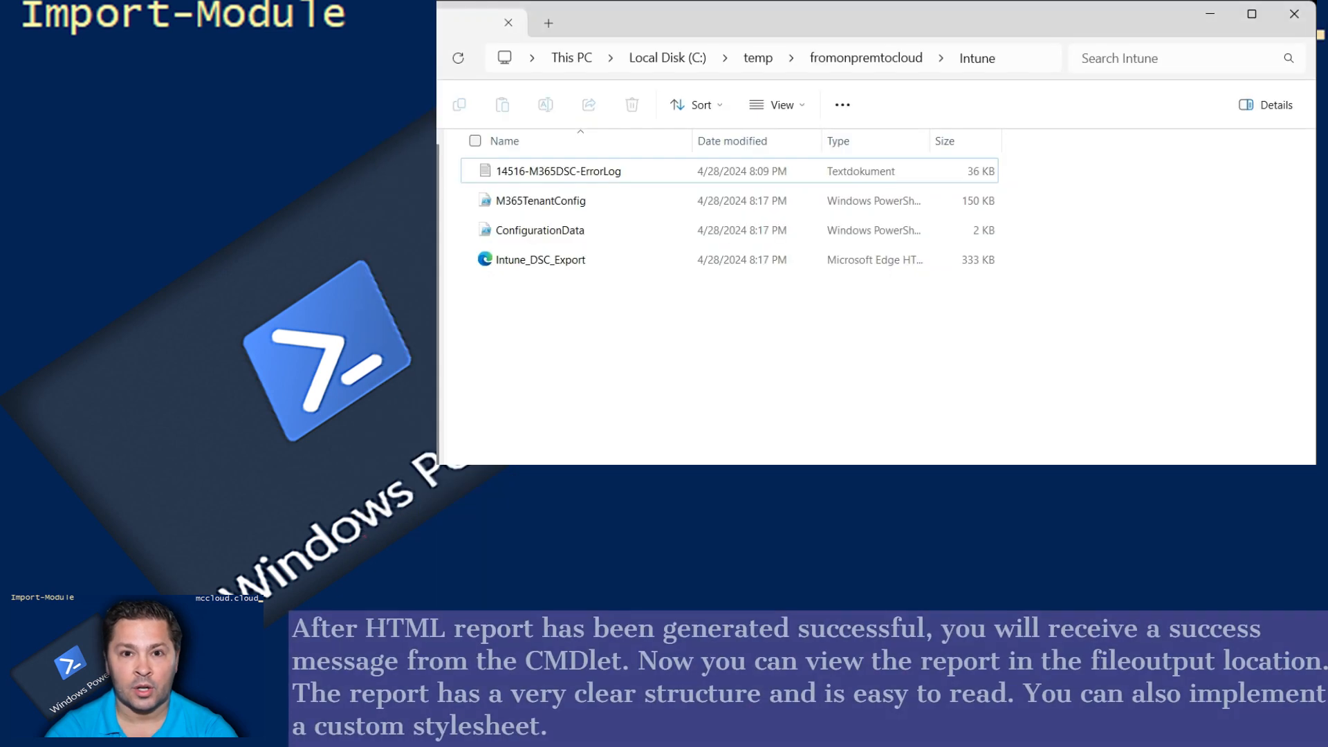
pyautogui.moveTo(574, 336)
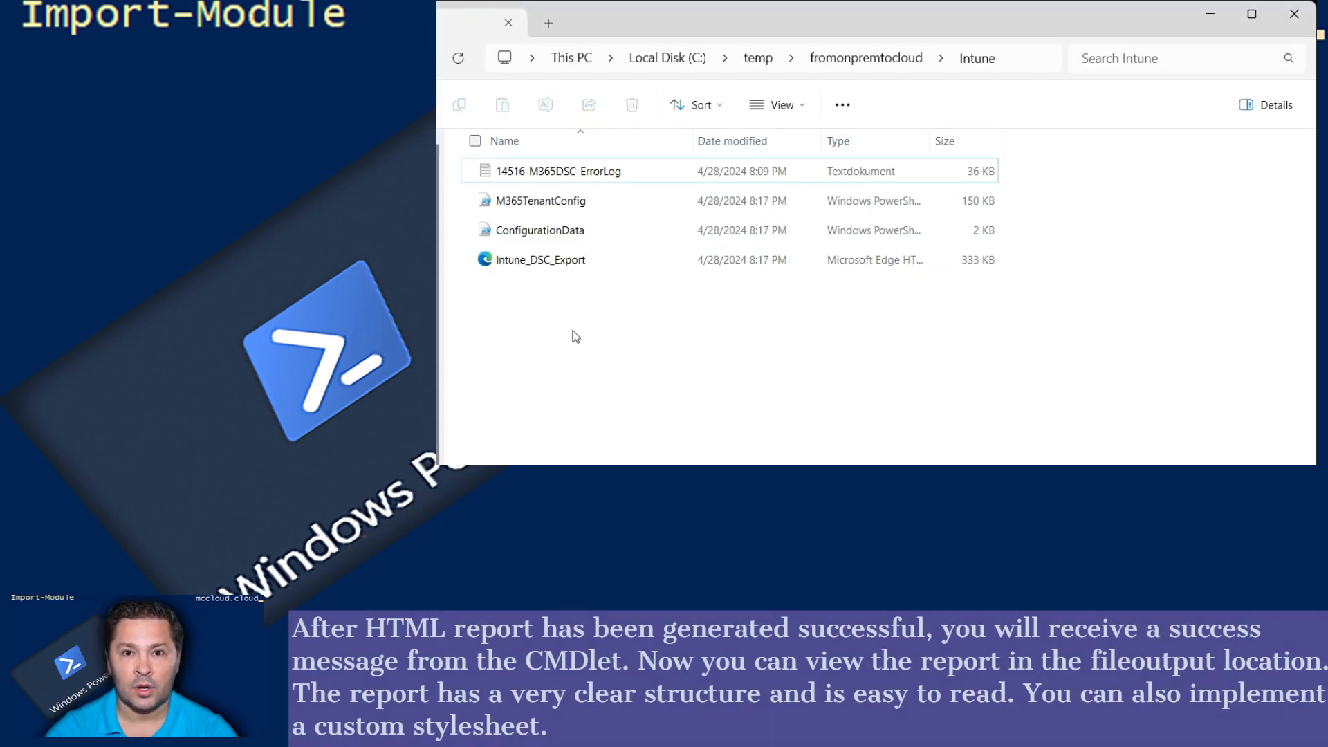
pyautogui.click(538, 230)
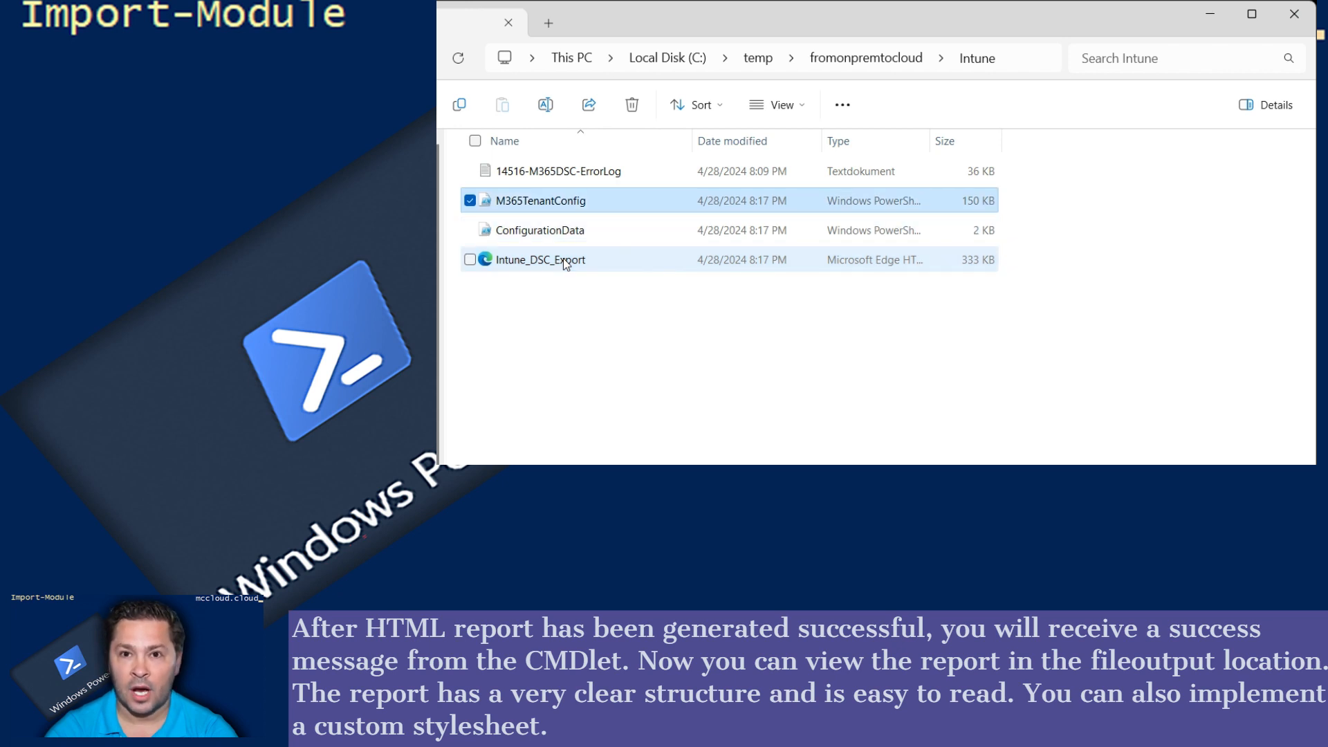
pyautogui.moveTo(715, 408)
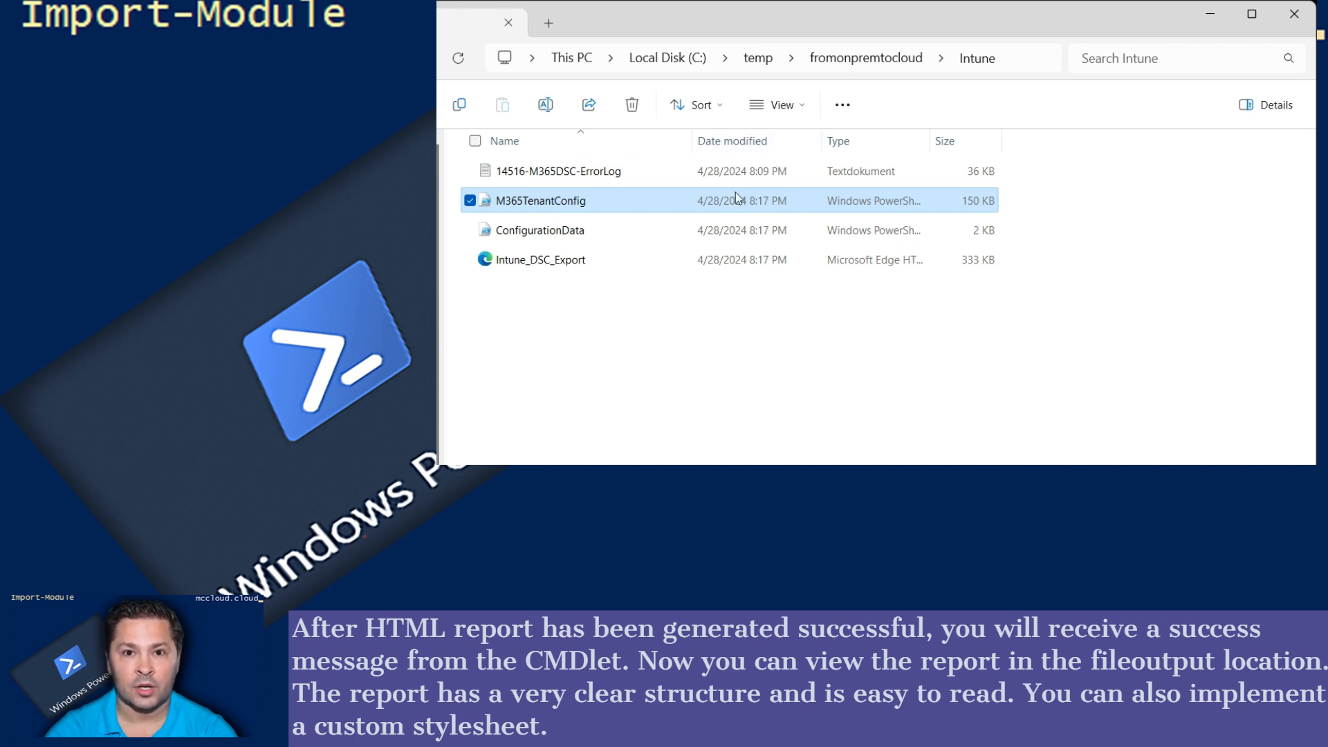
pyautogui.click(541, 259)
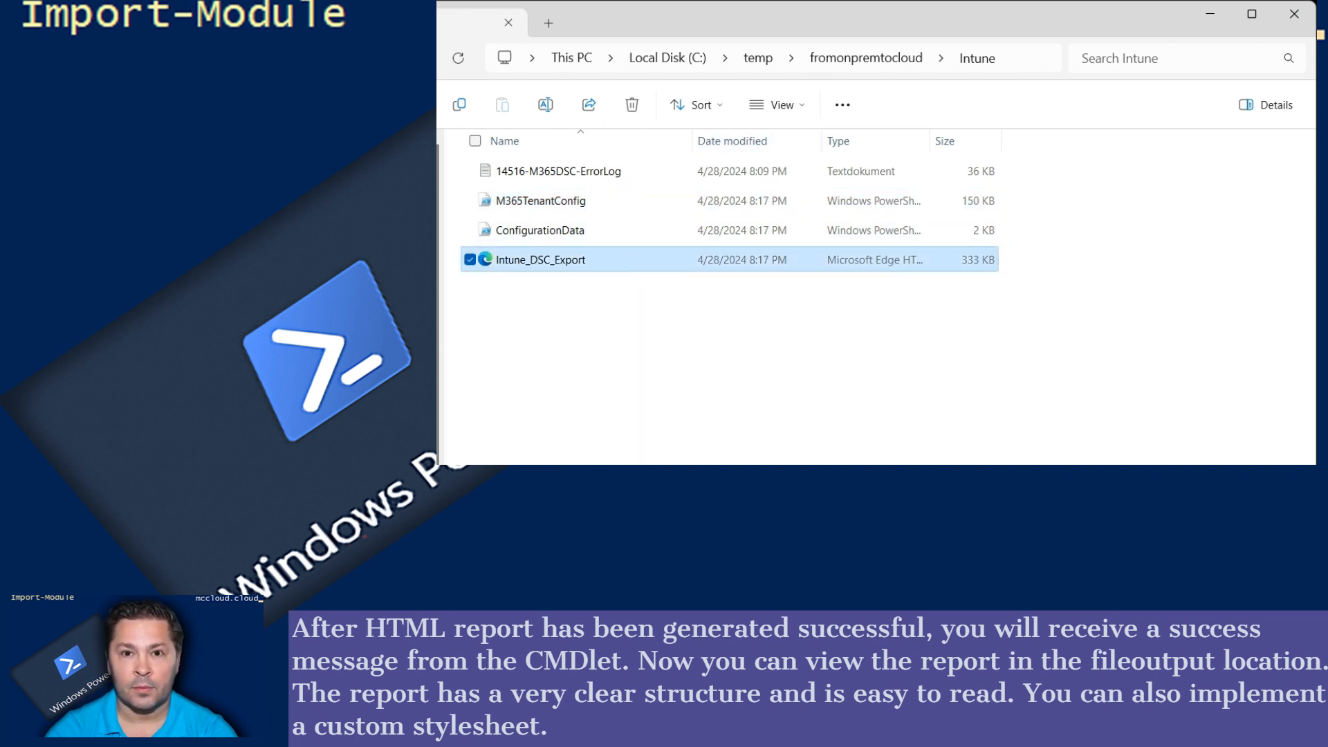